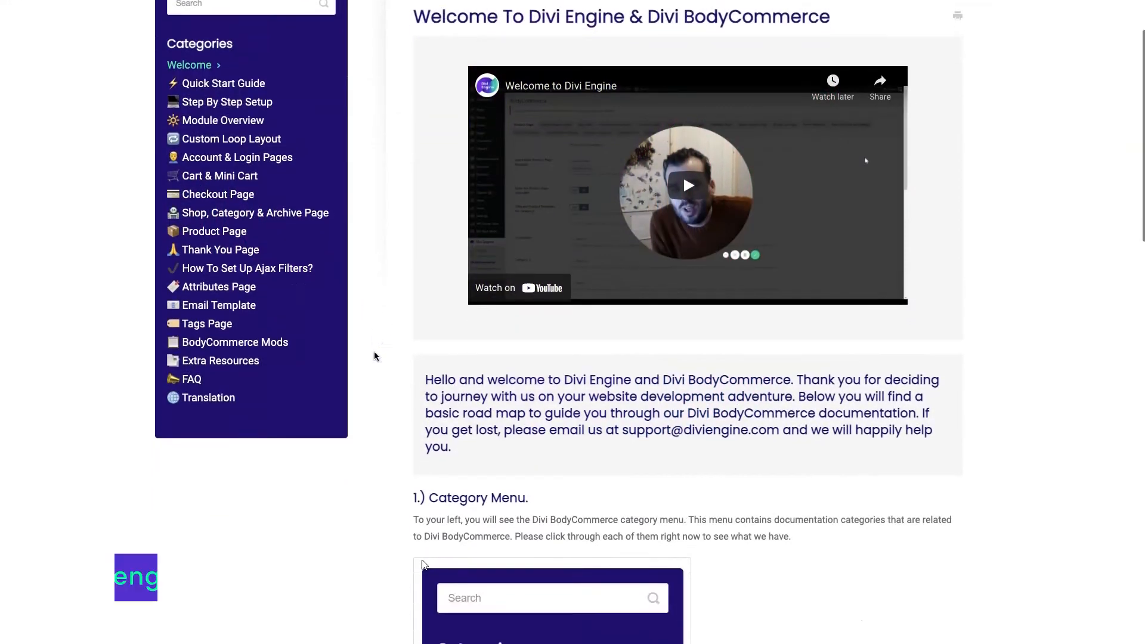
Scroll through the Divi Engine documentation welcome page before moving to the WordPress Pages list.
scroll("down", 3)
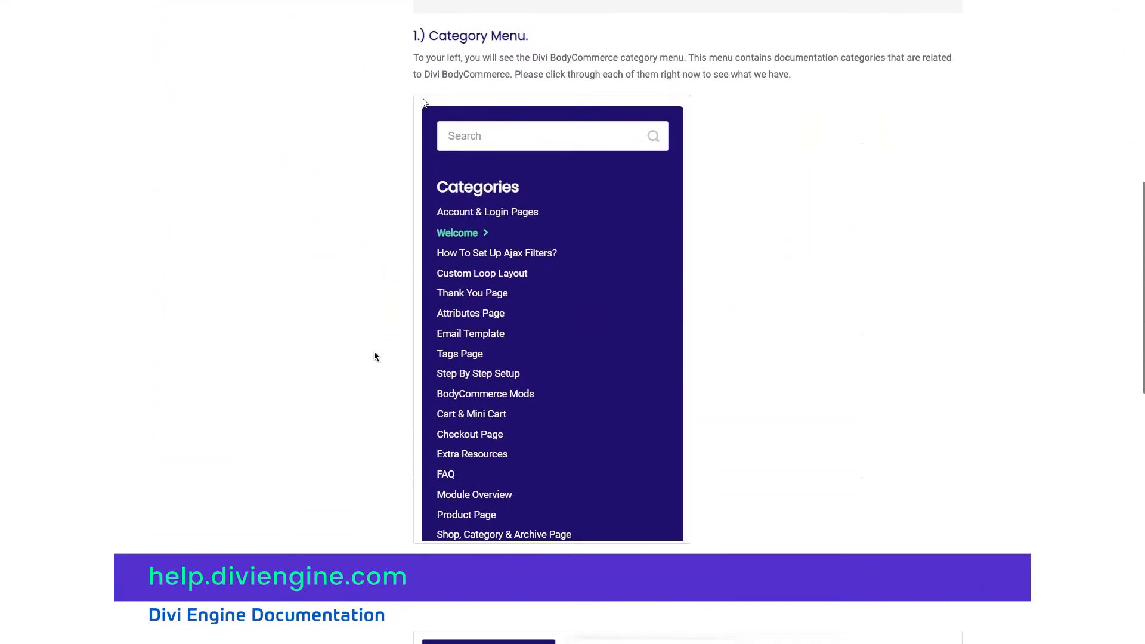
scroll("down", 3)
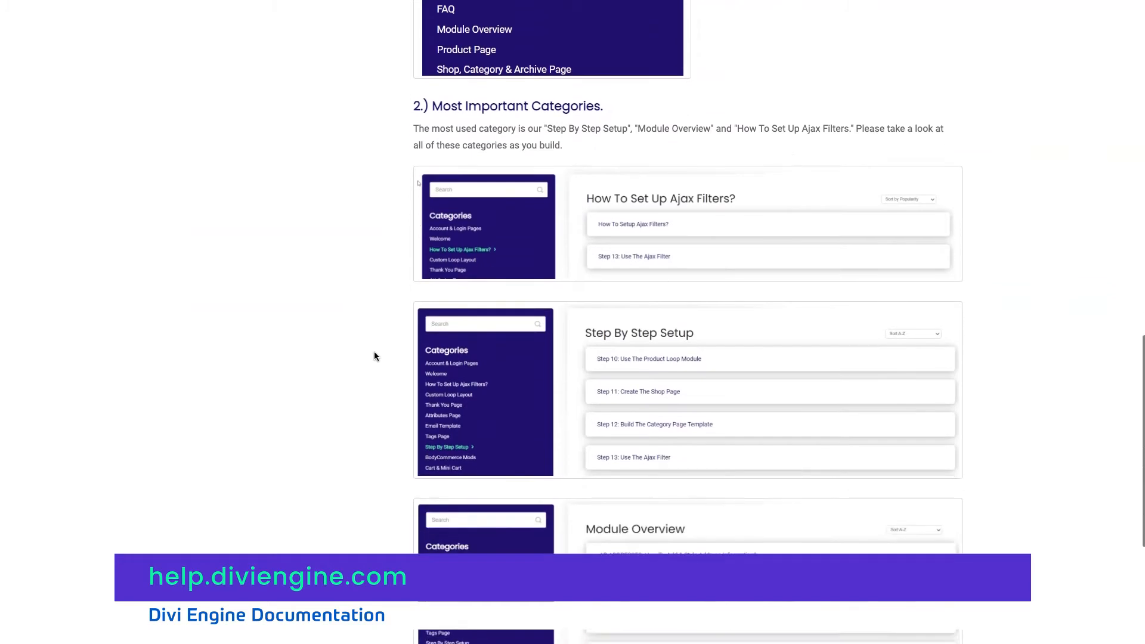
scroll("down", 3)
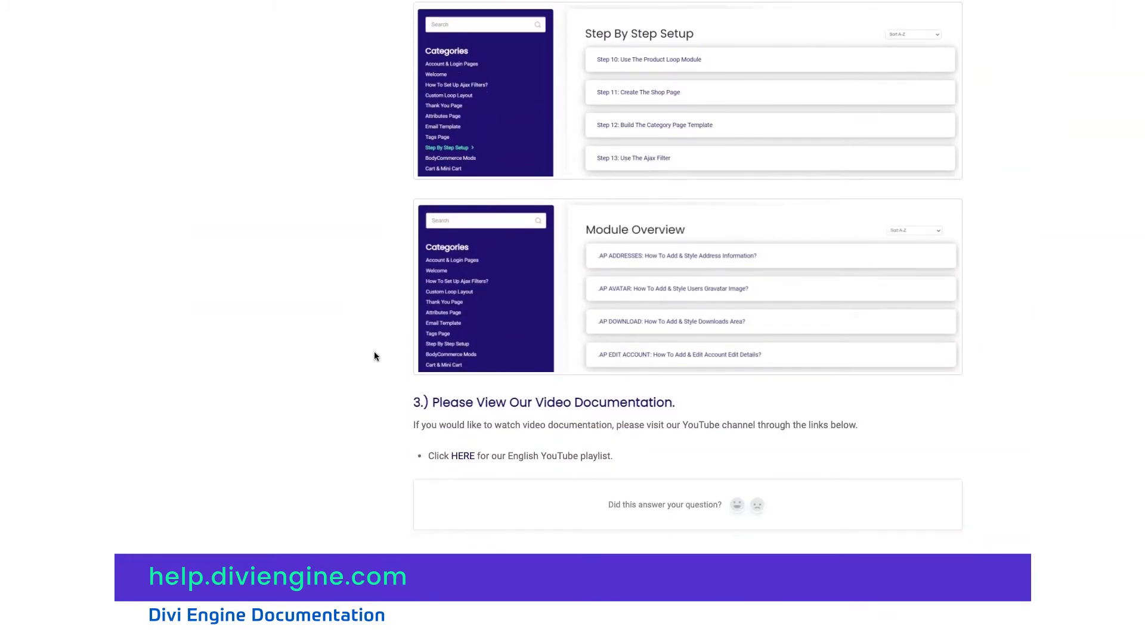
scroll("up", 3)
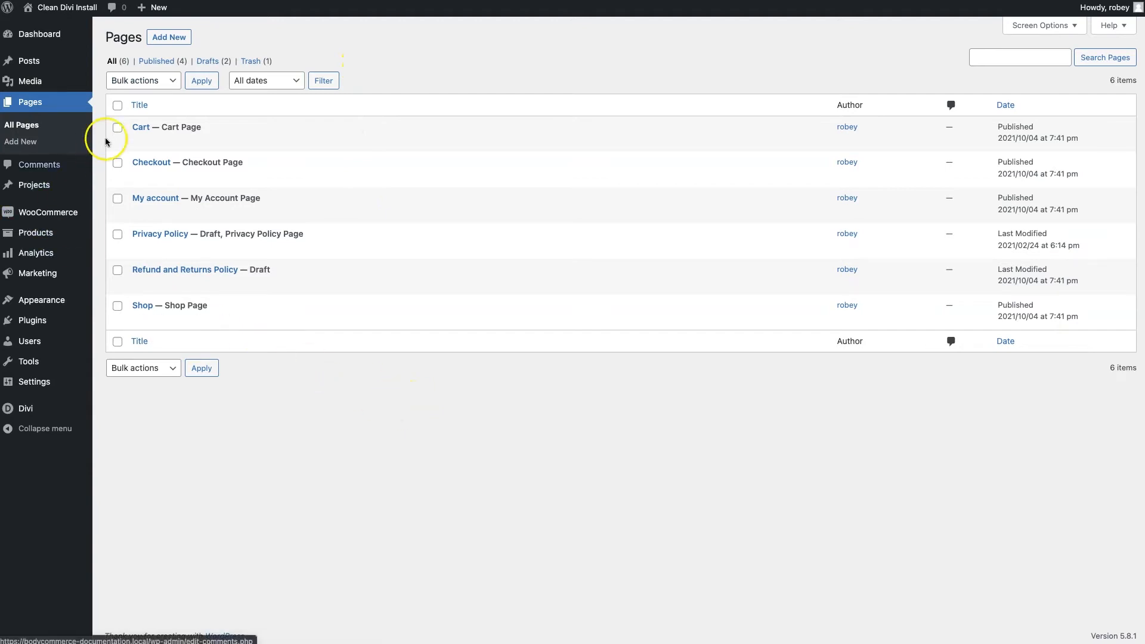
mouse_move(140, 127)
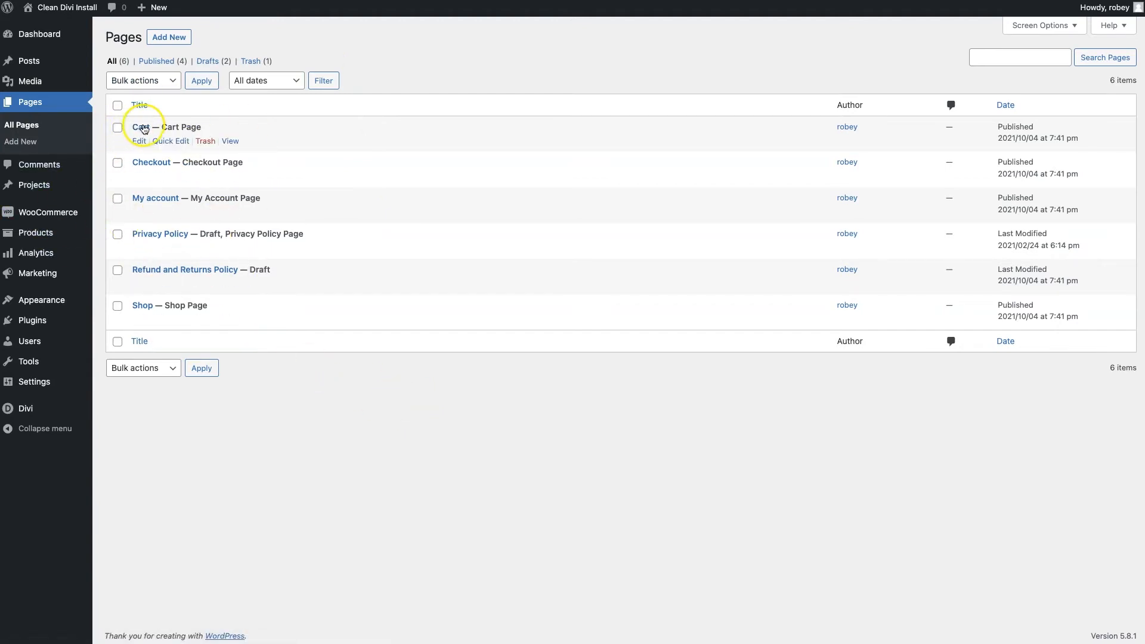
mouse_move(167, 225)
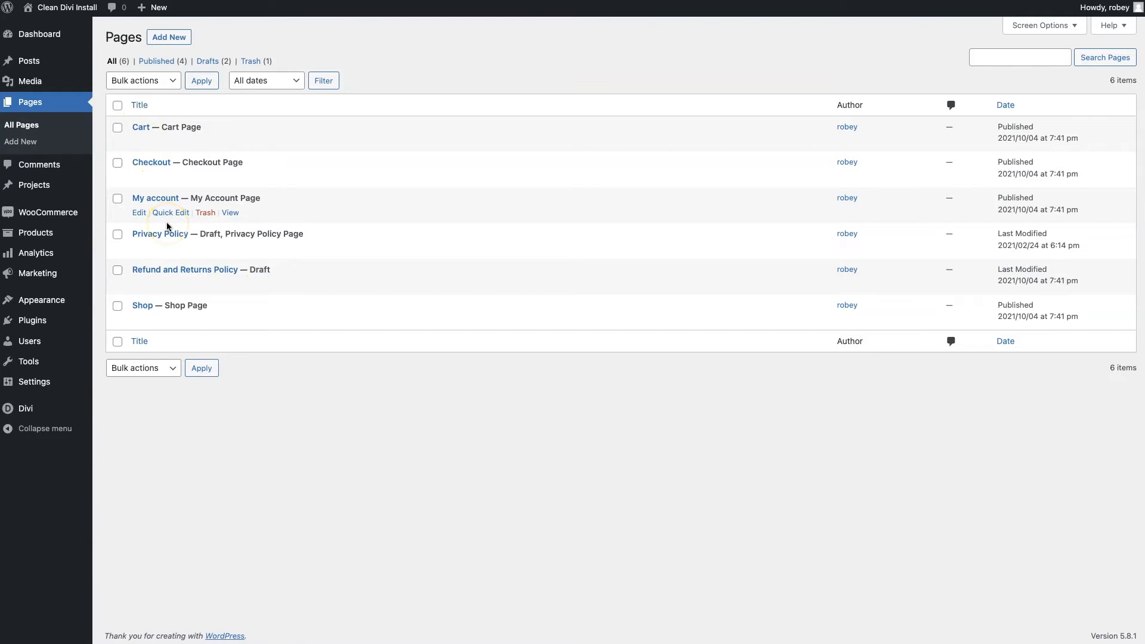
mouse_move(117, 139)
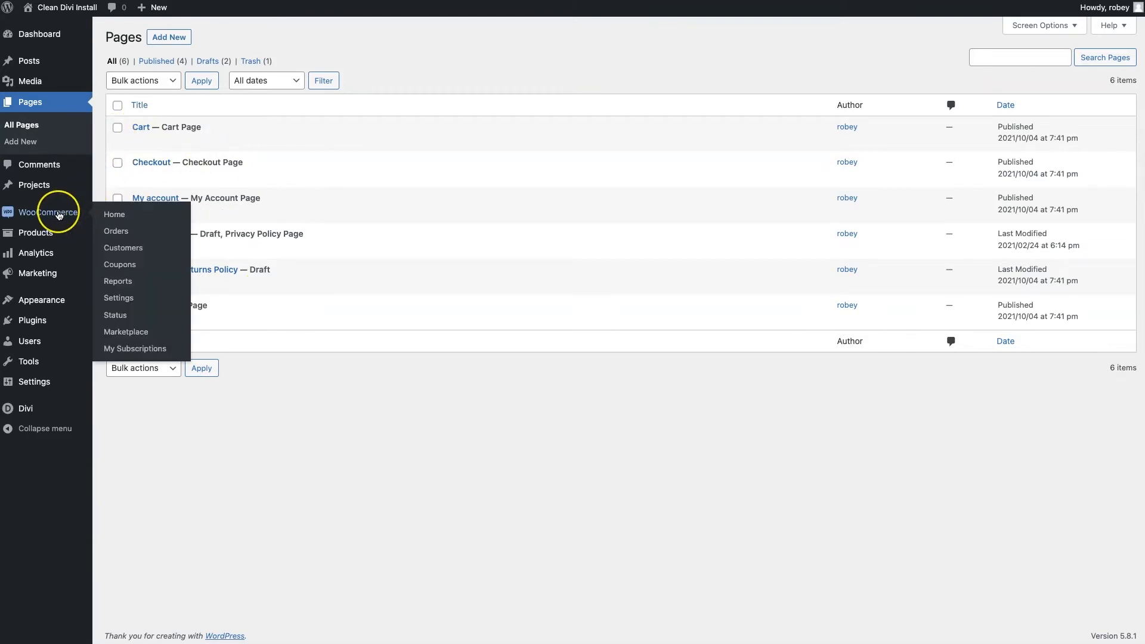
mouse_move(114, 315)
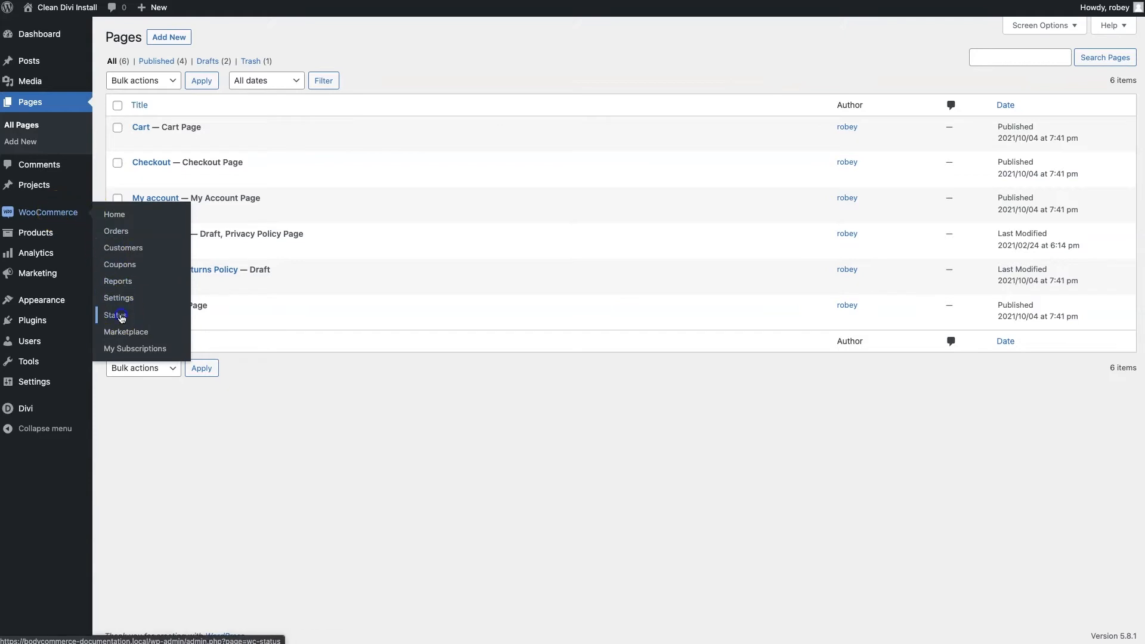
Review the WooCommerce Status tools for creating default shop pages, then return to the Dashboard.
left_click(115, 315)
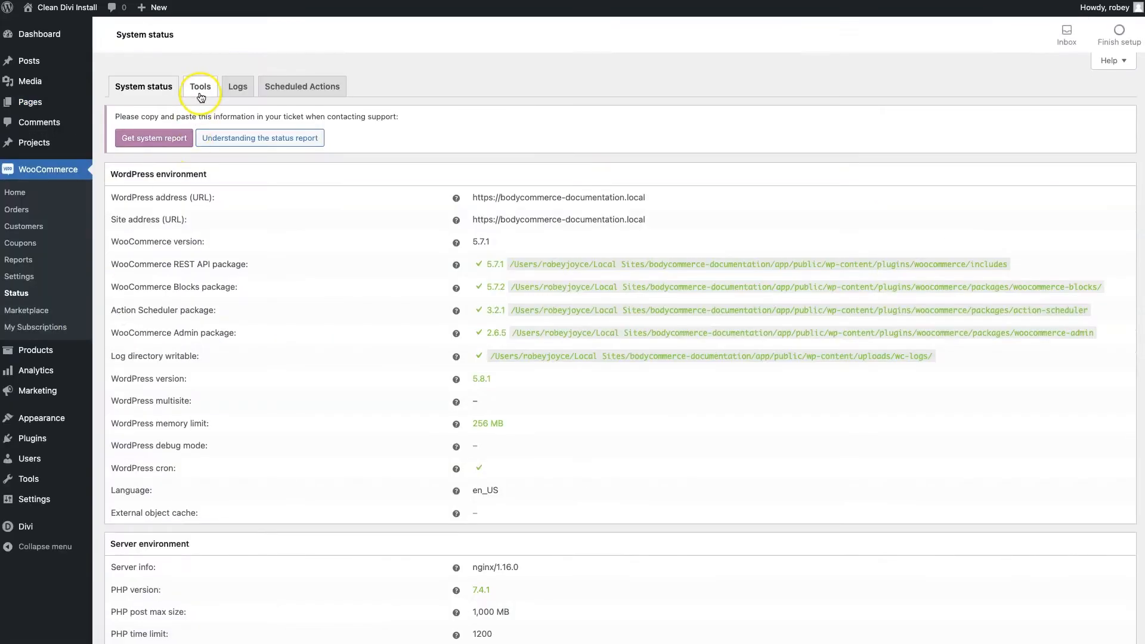
left_click(201, 85)
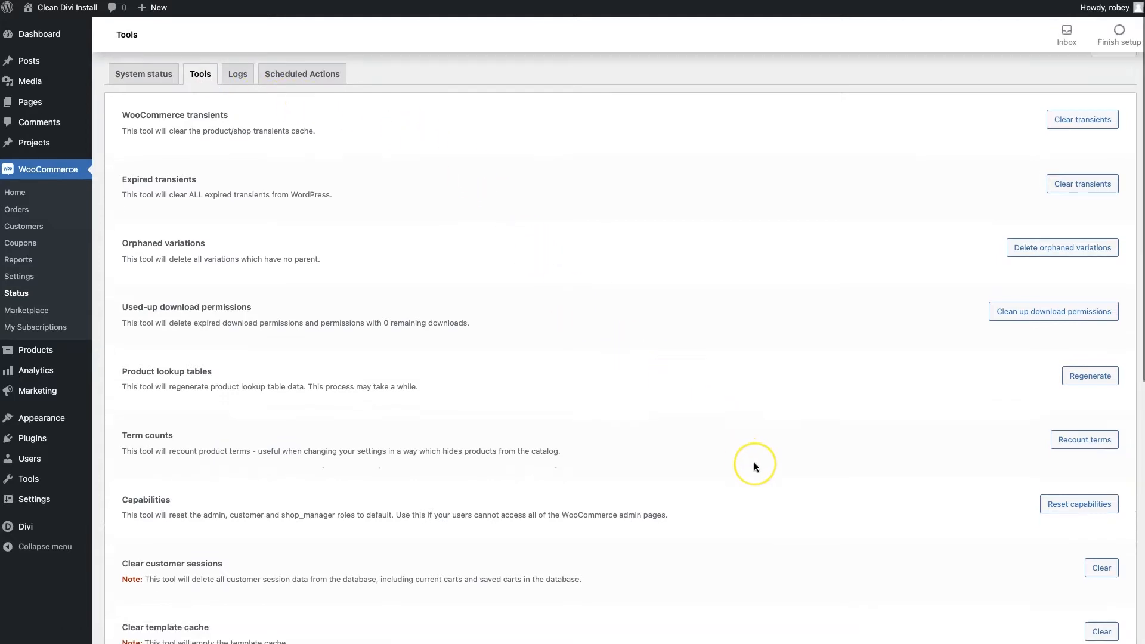
scroll("down", 3)
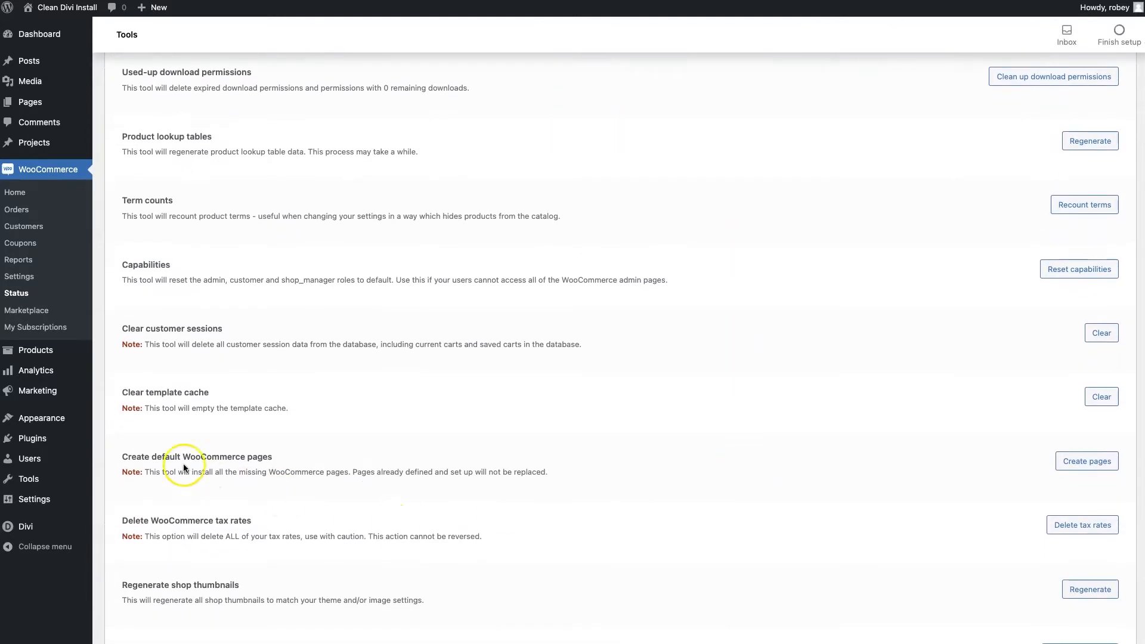
mouse_move(1105, 460)
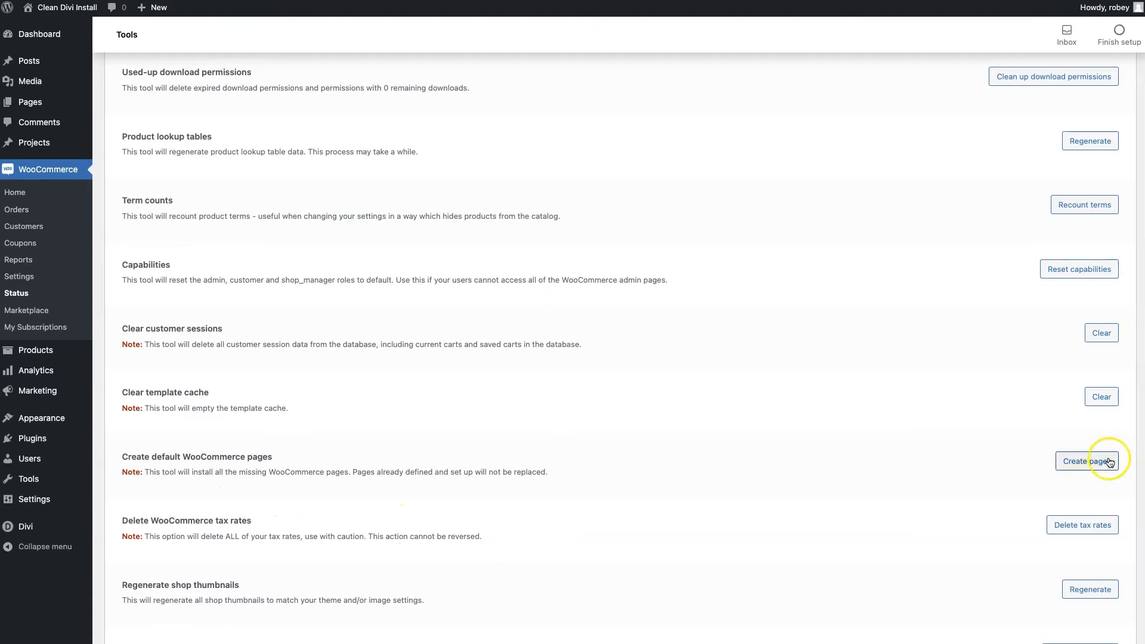
mouse_move(35, 142)
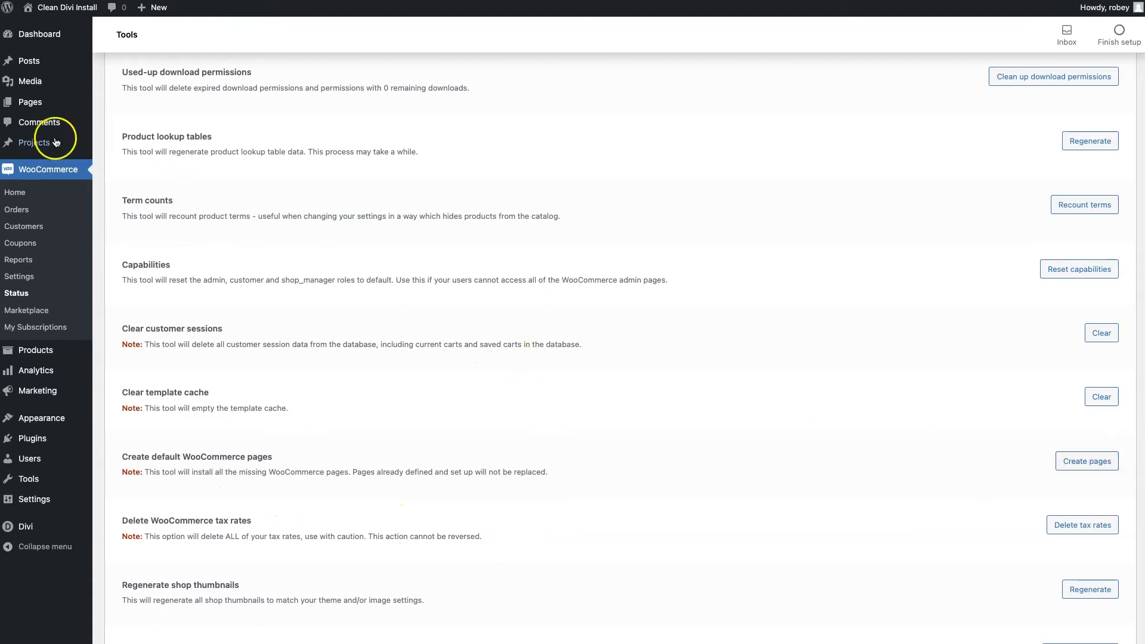
left_click(30, 102)
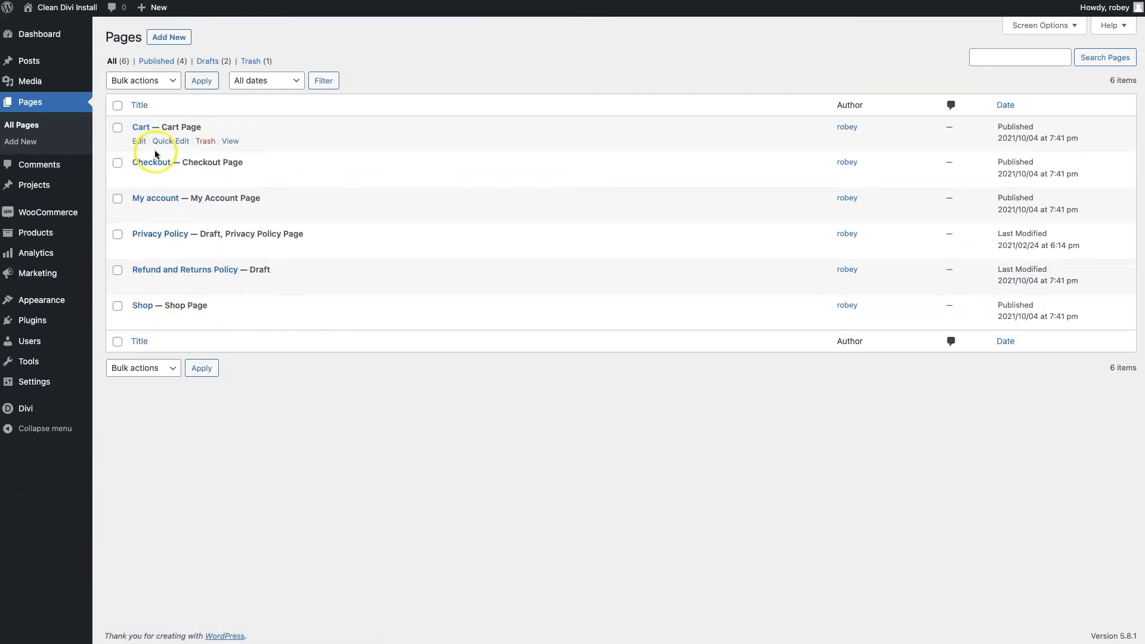
mouse_move(155, 196)
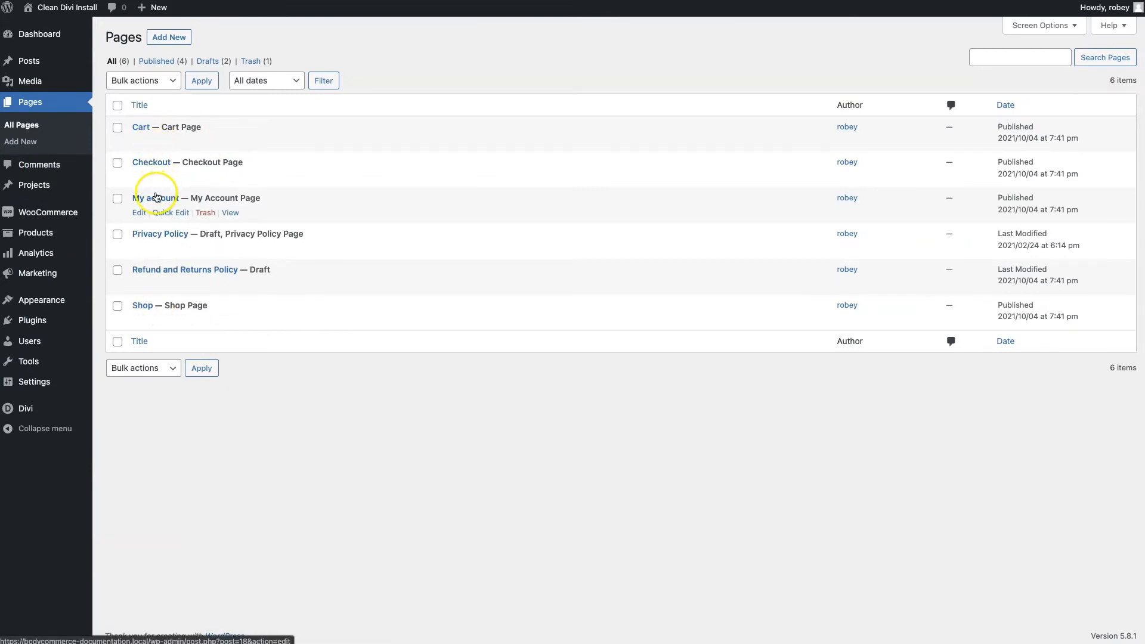
left_click(38, 34)
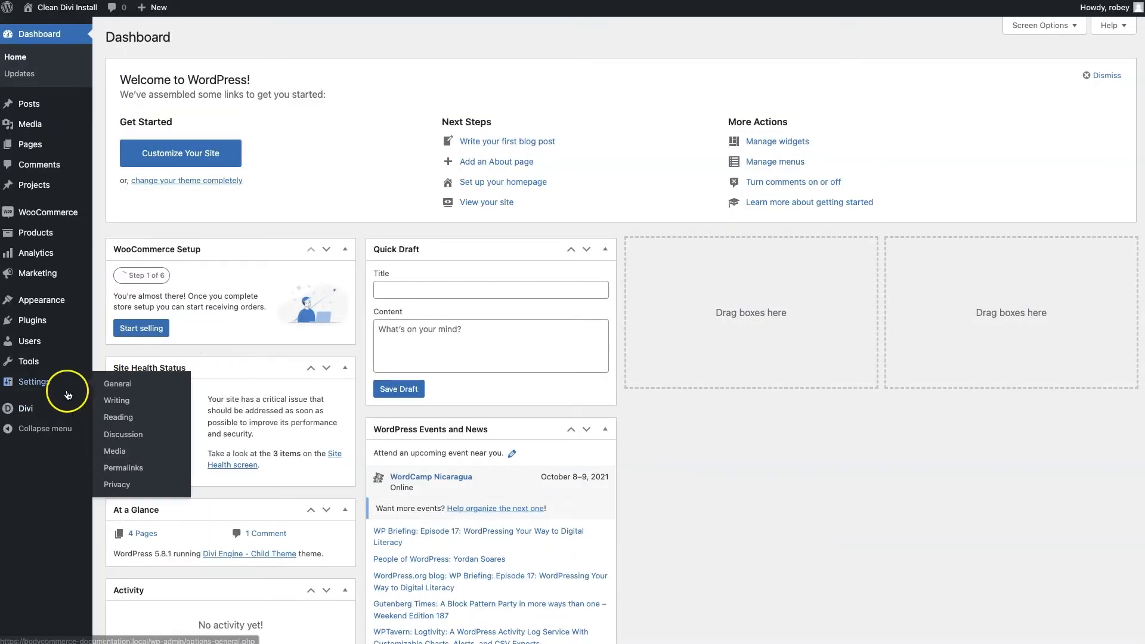
mouse_move(21, 383)
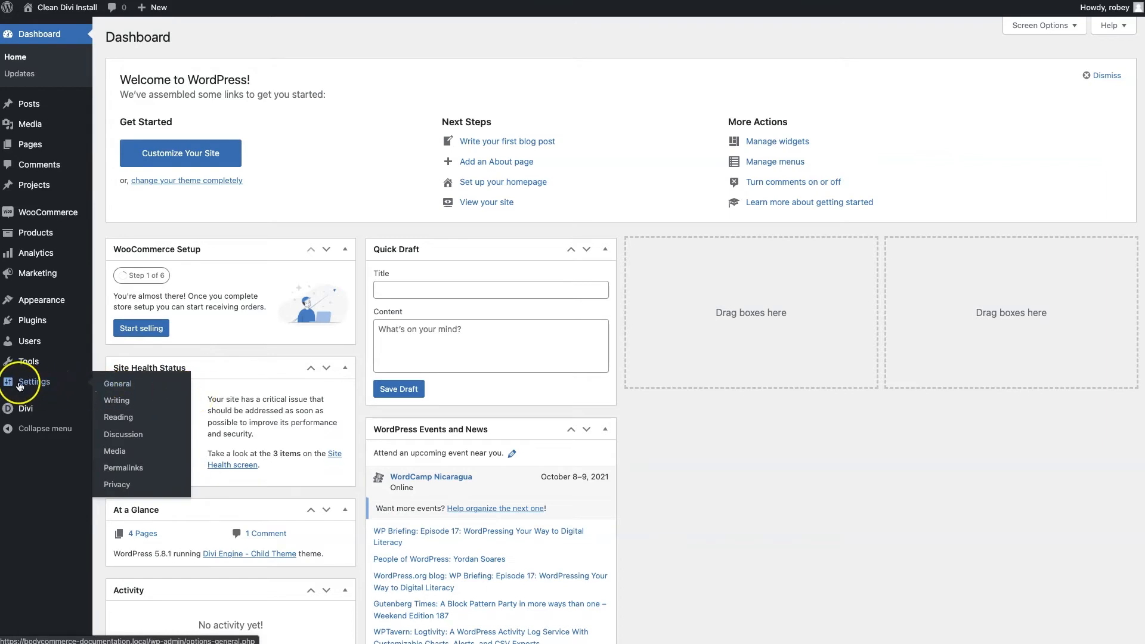
mouse_move(64, 387)
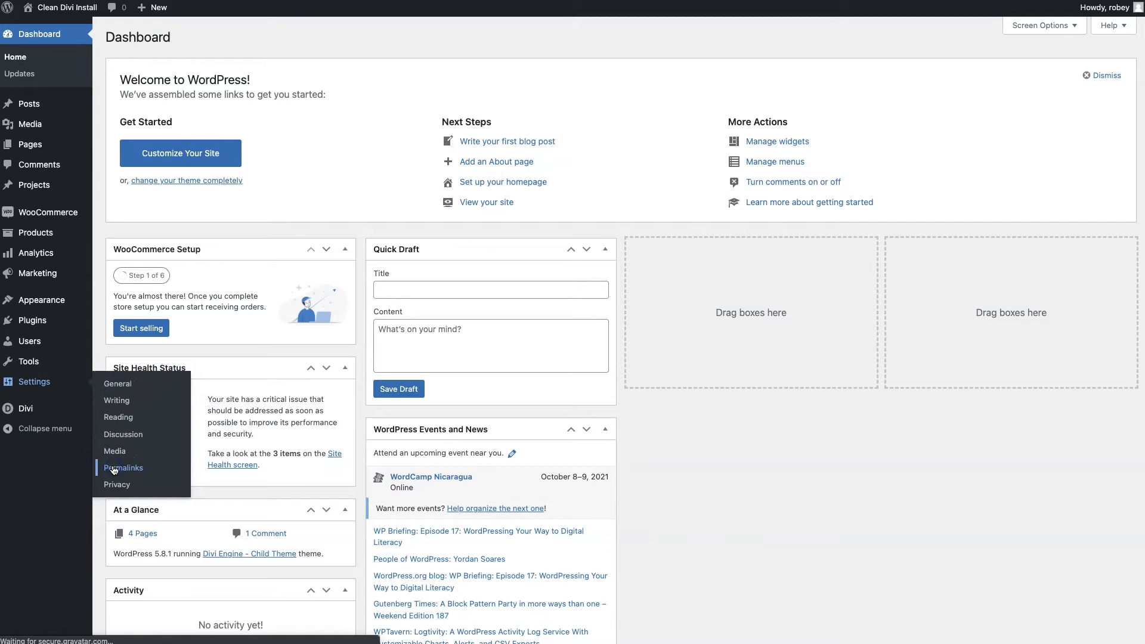
Save permalinks with the Post name structure and a custom product/ base.
left_click(123, 467)
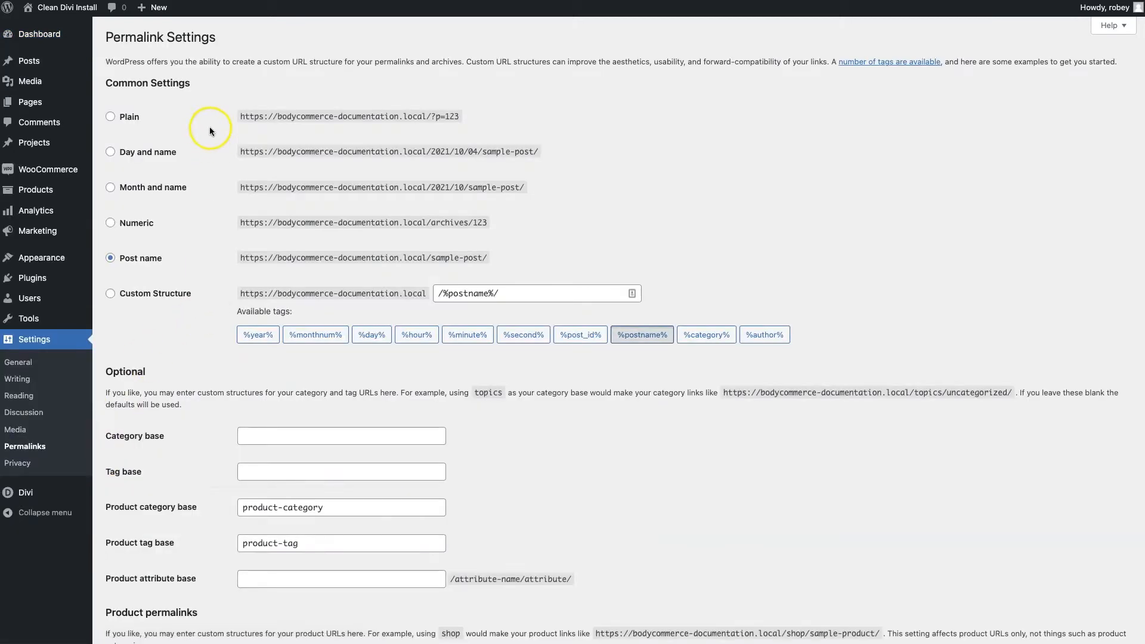
mouse_move(99, 132)
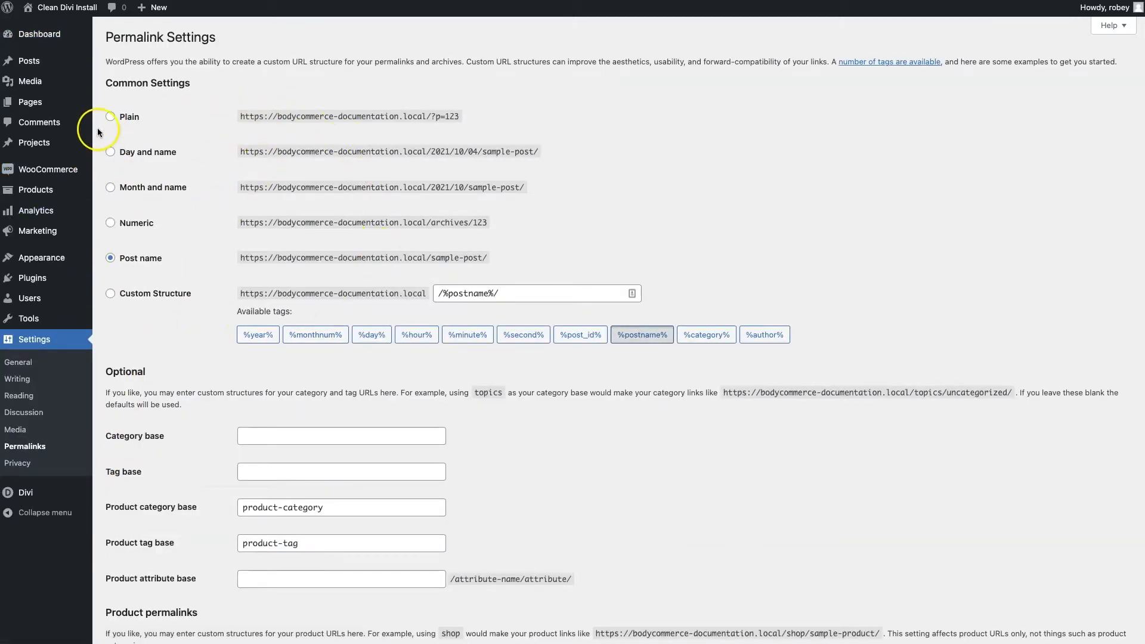
mouse_move(163, 375)
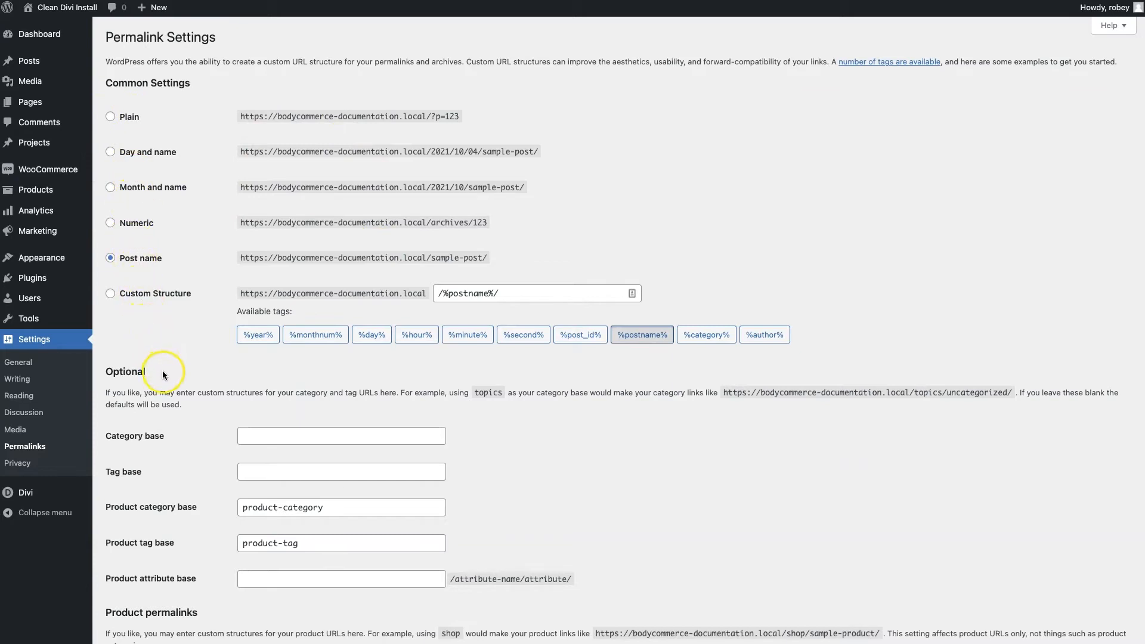
mouse_move(171, 314)
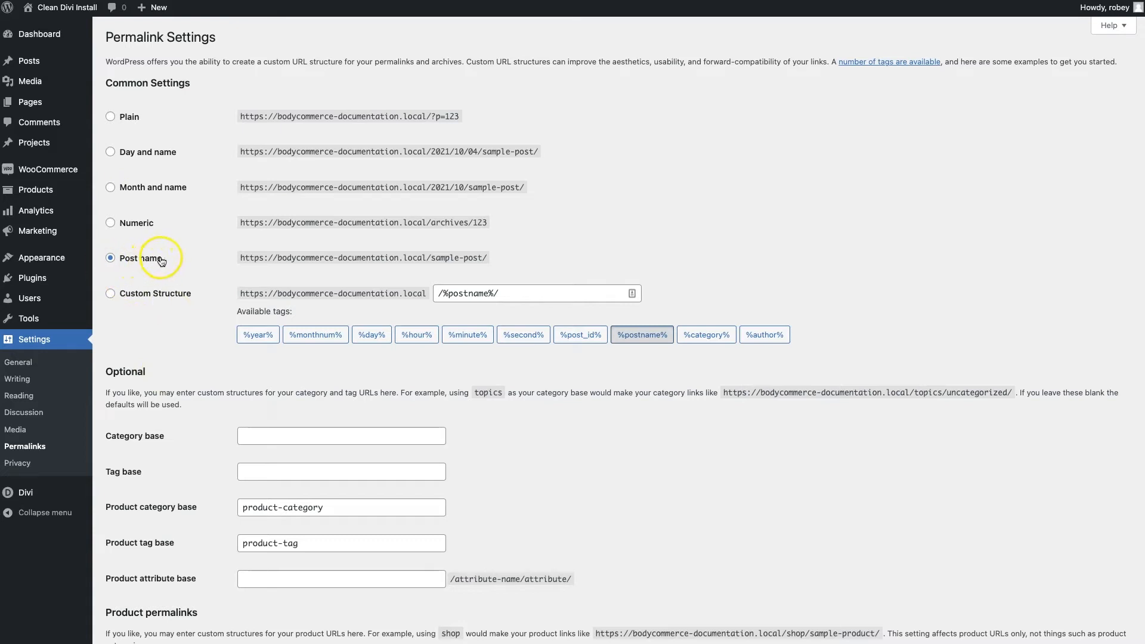
mouse_move(206, 256)
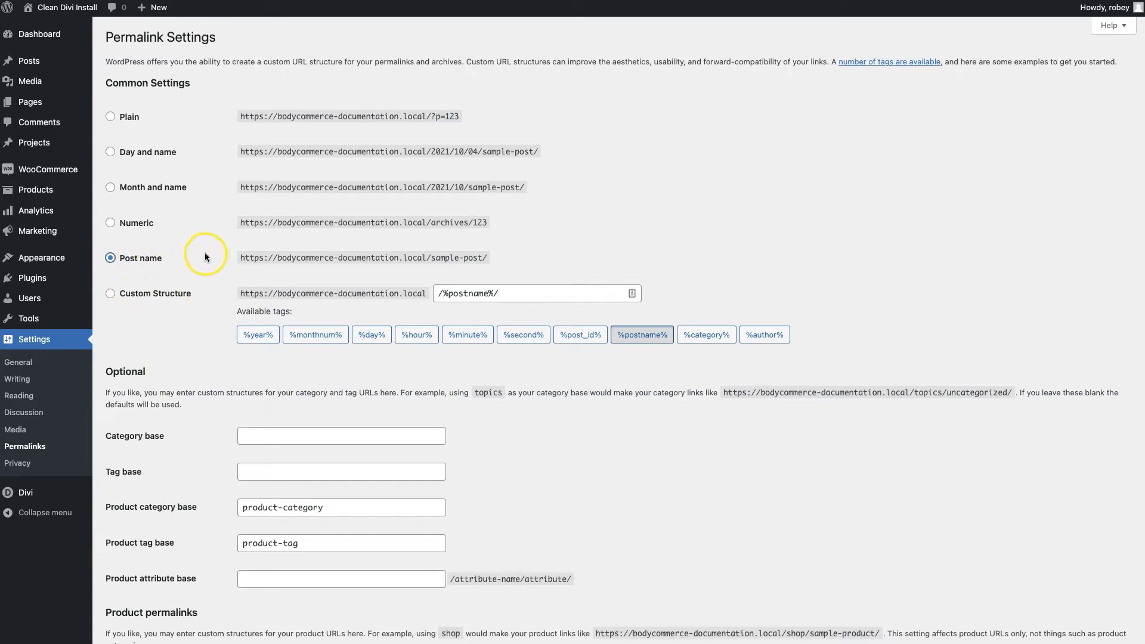
scroll("down", 3)
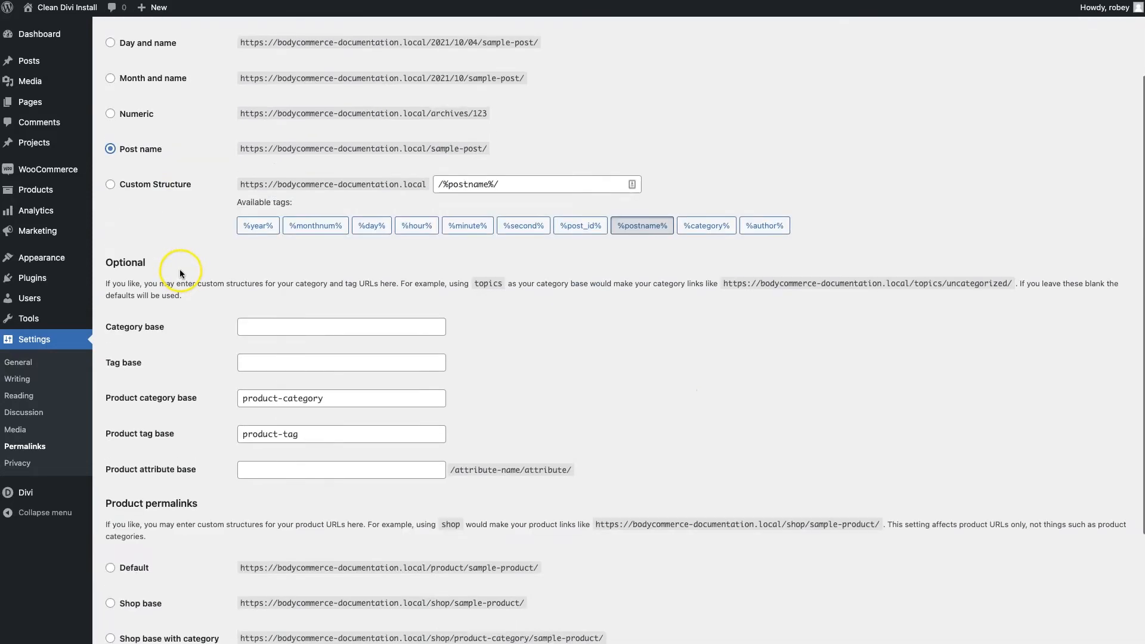
left_click(137, 560)
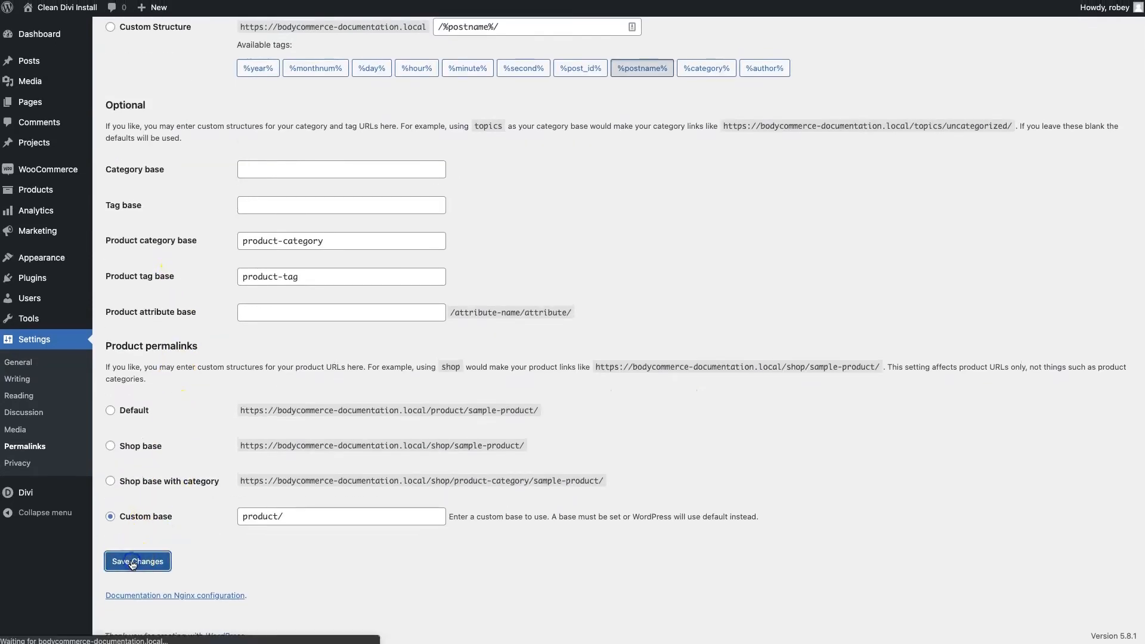
left_click(138, 560)
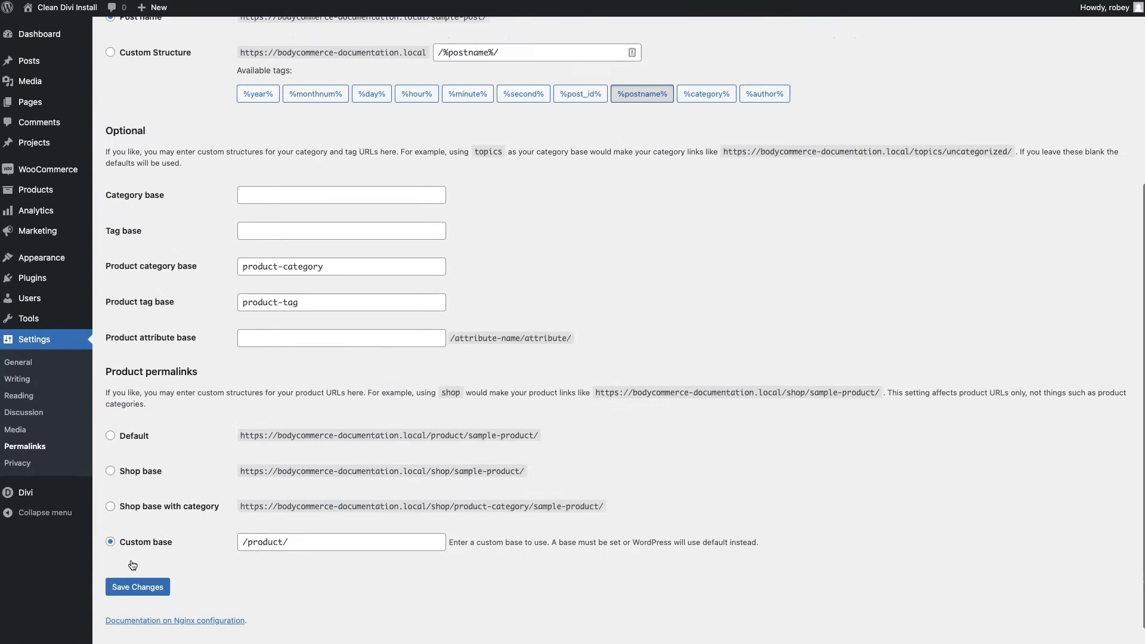
left_click(136, 587)
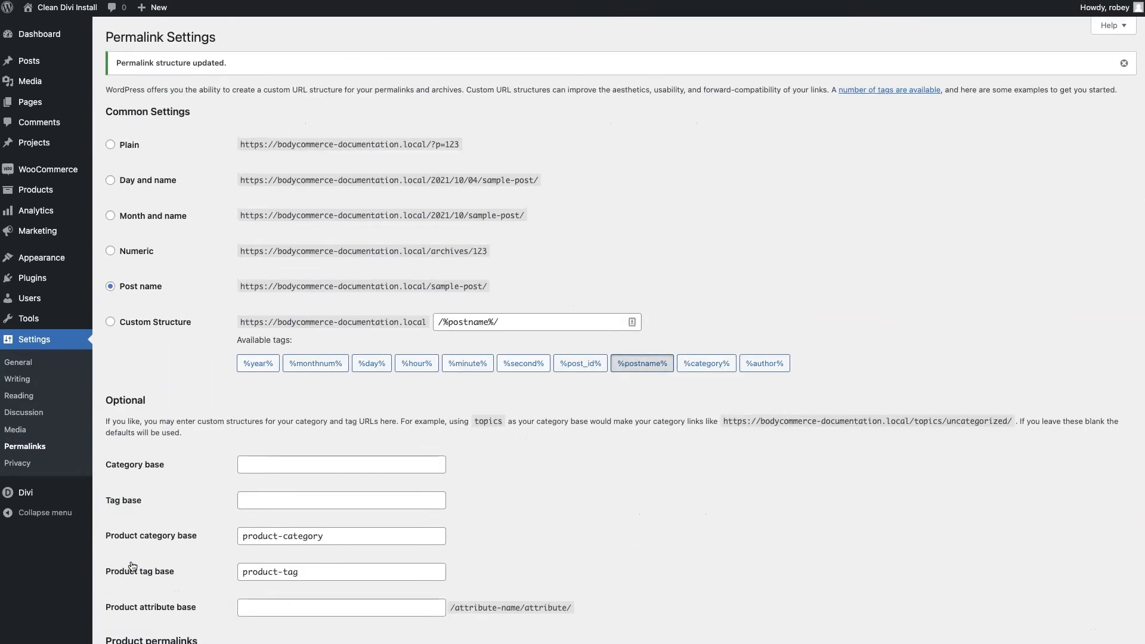
mouse_move(175, 402)
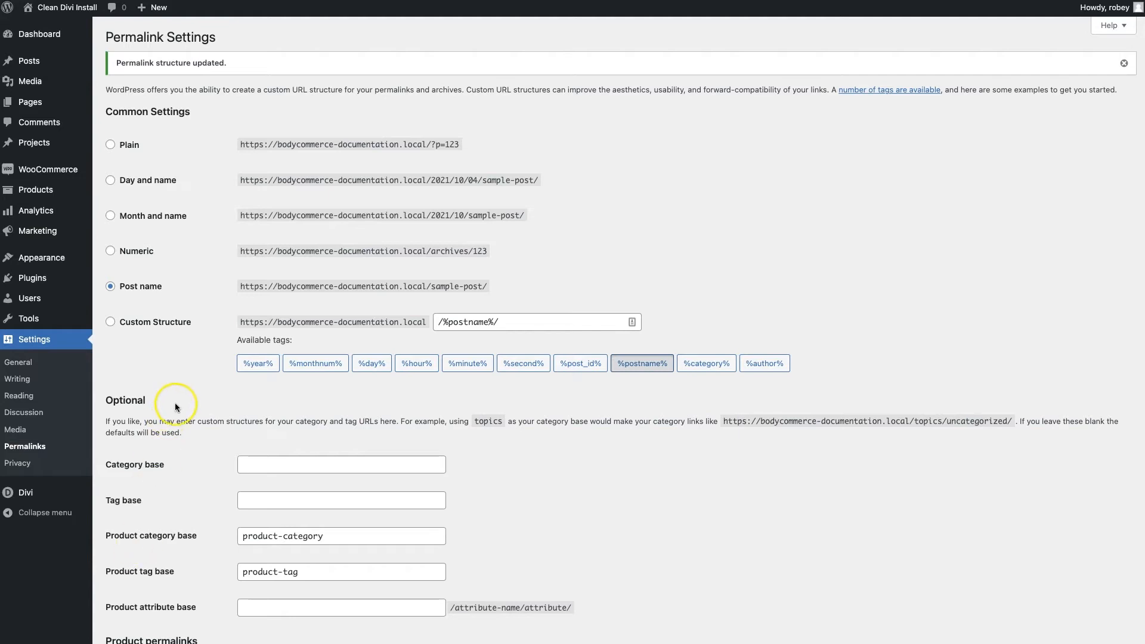
mouse_move(129, 398)
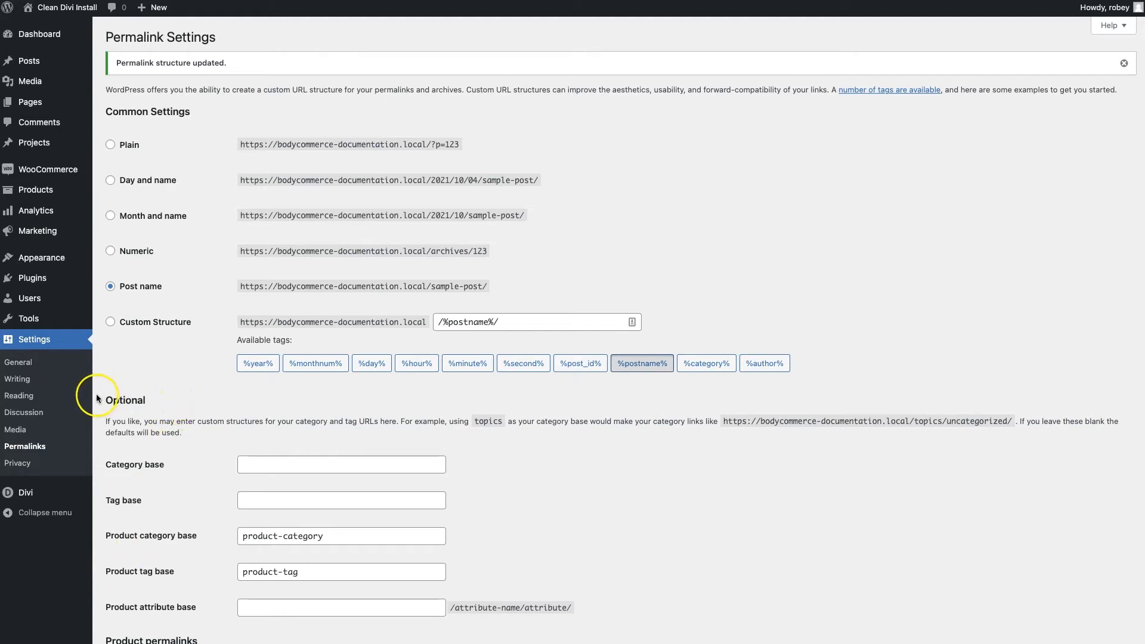
mouse_move(18, 394)
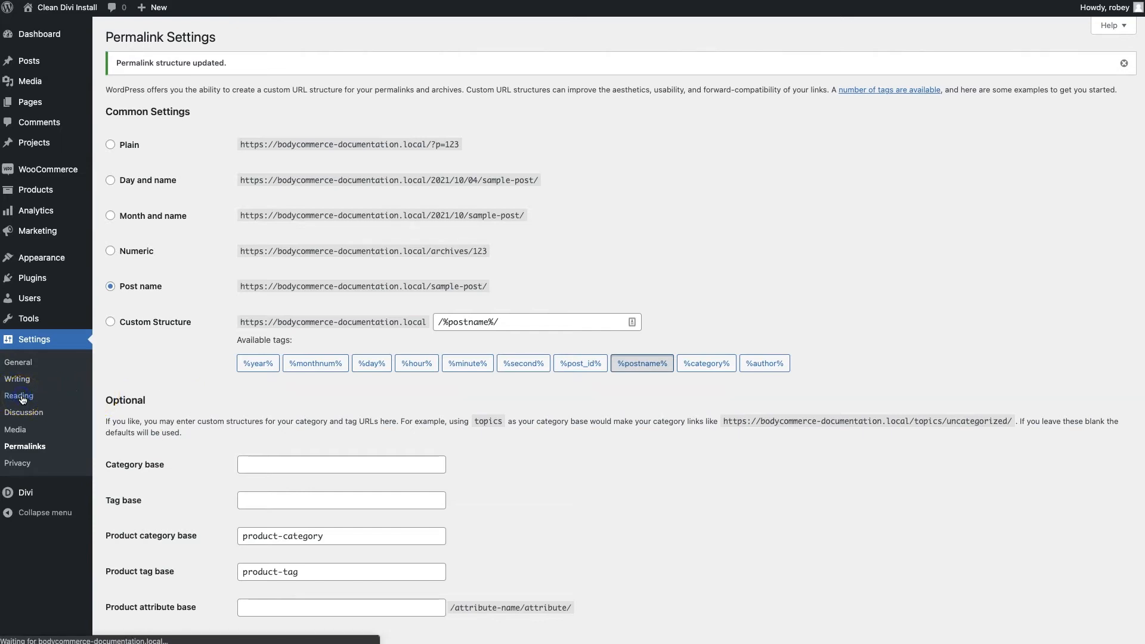
Set the Shop page as the static homepage in Reading settings and save.
left_click(20, 395)
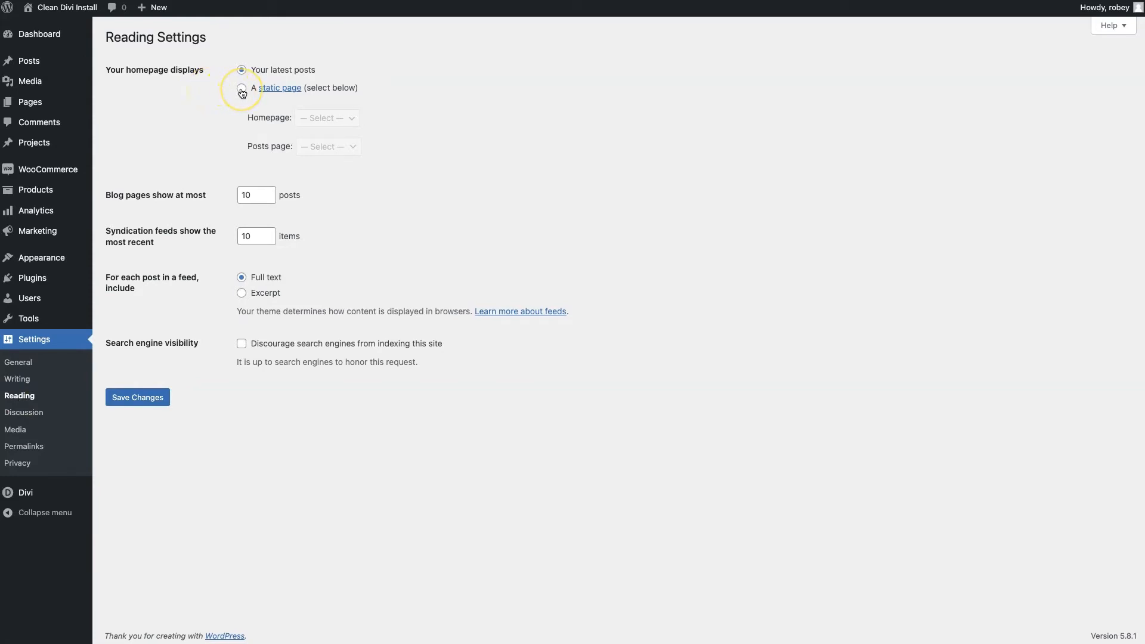
left_click(242, 87)
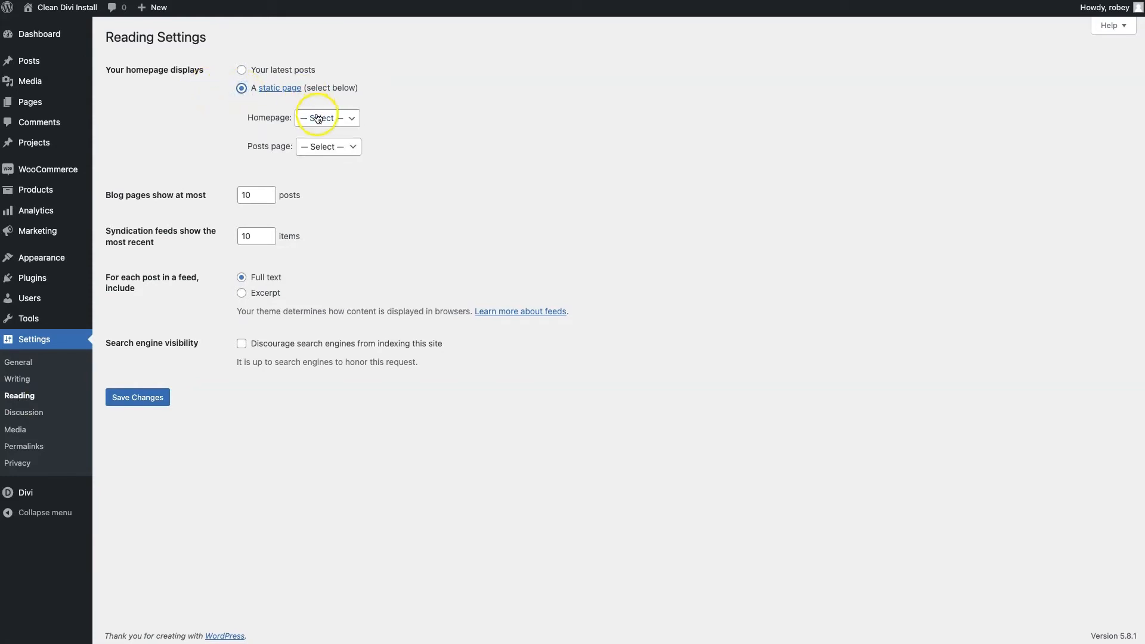
left_click(327, 118)
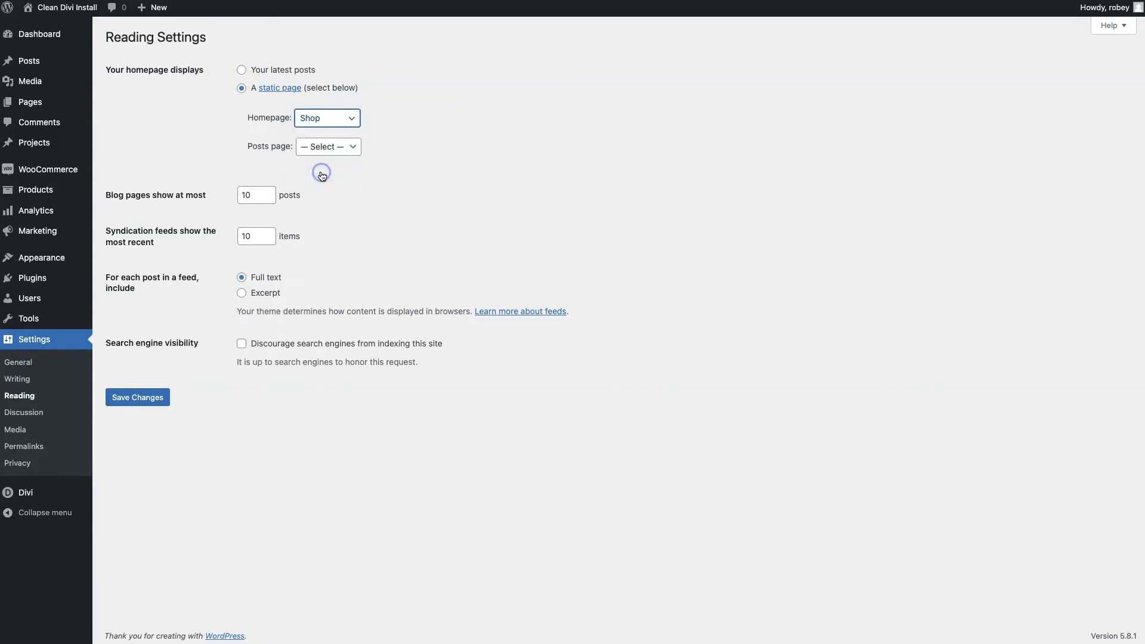
left_click(137, 397)
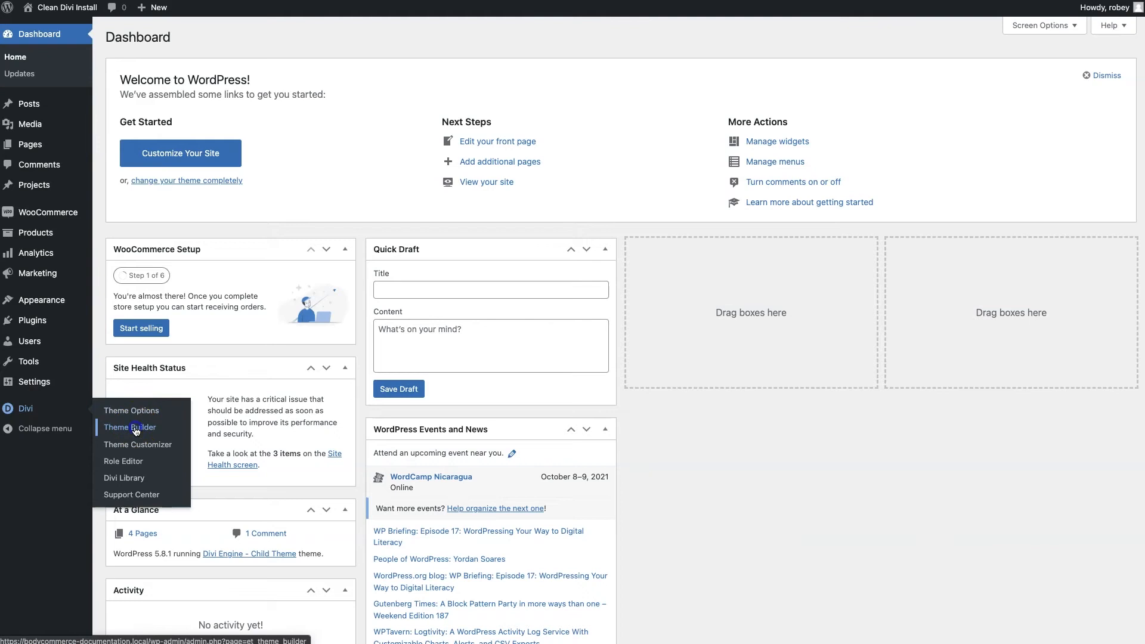
Add a global footer to the default template in Divi Theme Builder, built from scratch.
left_click(130, 427)
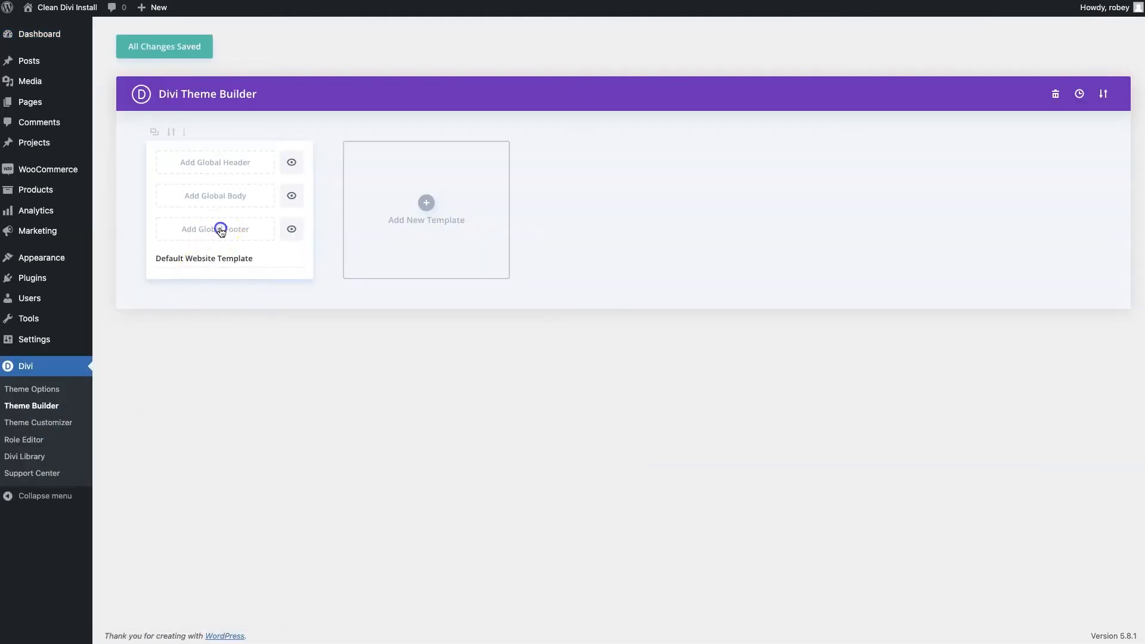
left_click(215, 229)
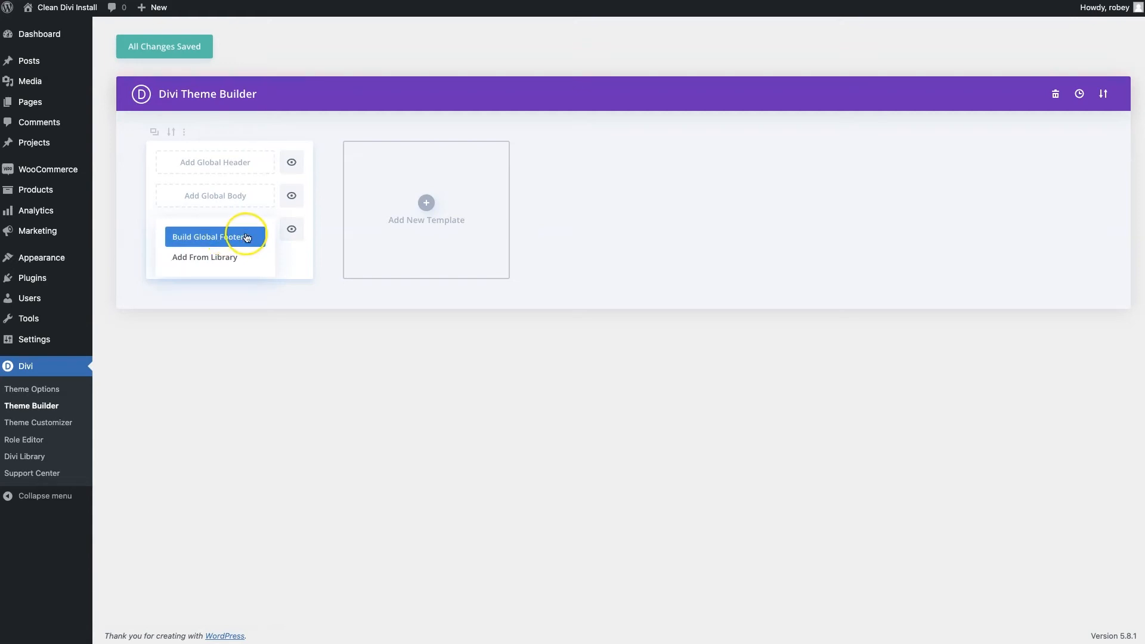
left_click(213, 236)
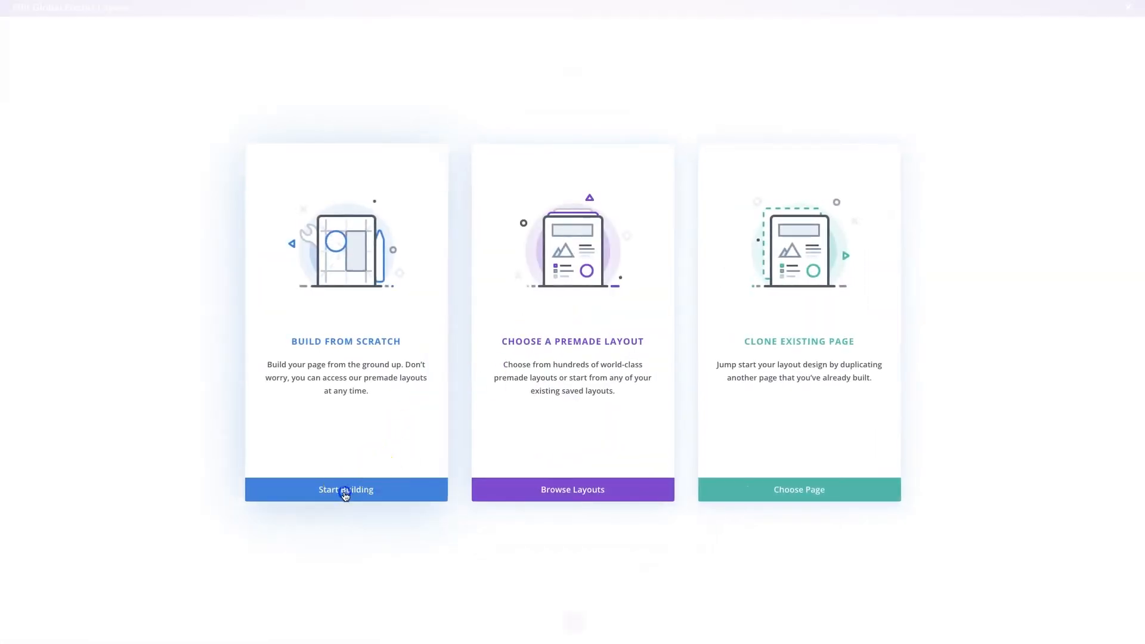
left_click(345, 489)
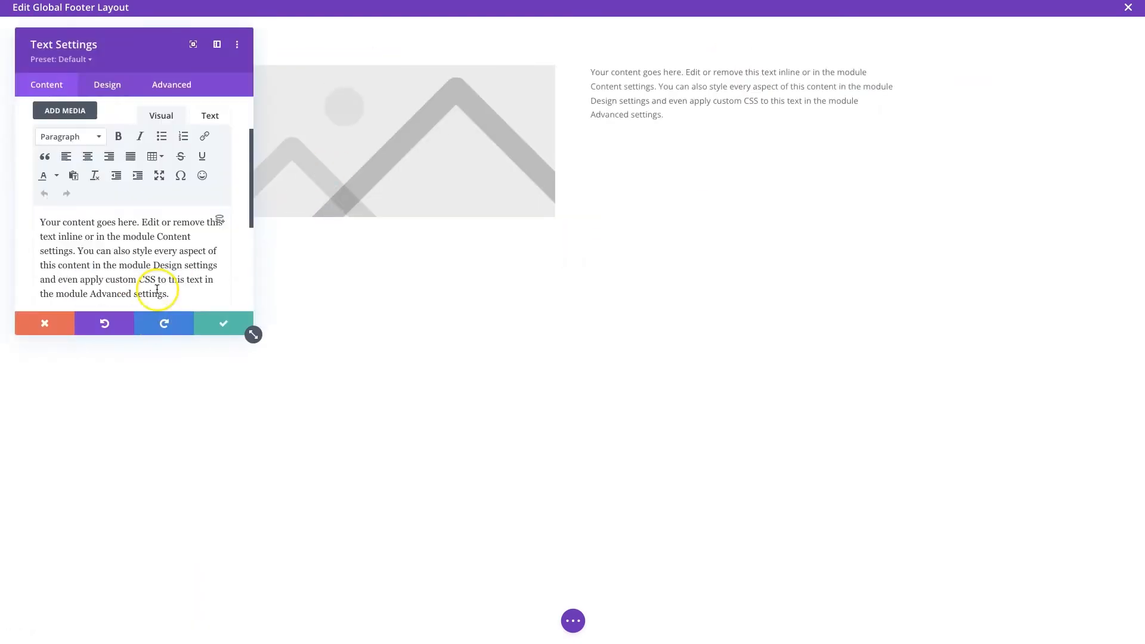
Set the footer text to 'Divi Engine Web Shop 2021' on black and style the Email Optin box orange with 15px corners.
left_click(740, 97)
type("Divi Engine Web Shop")
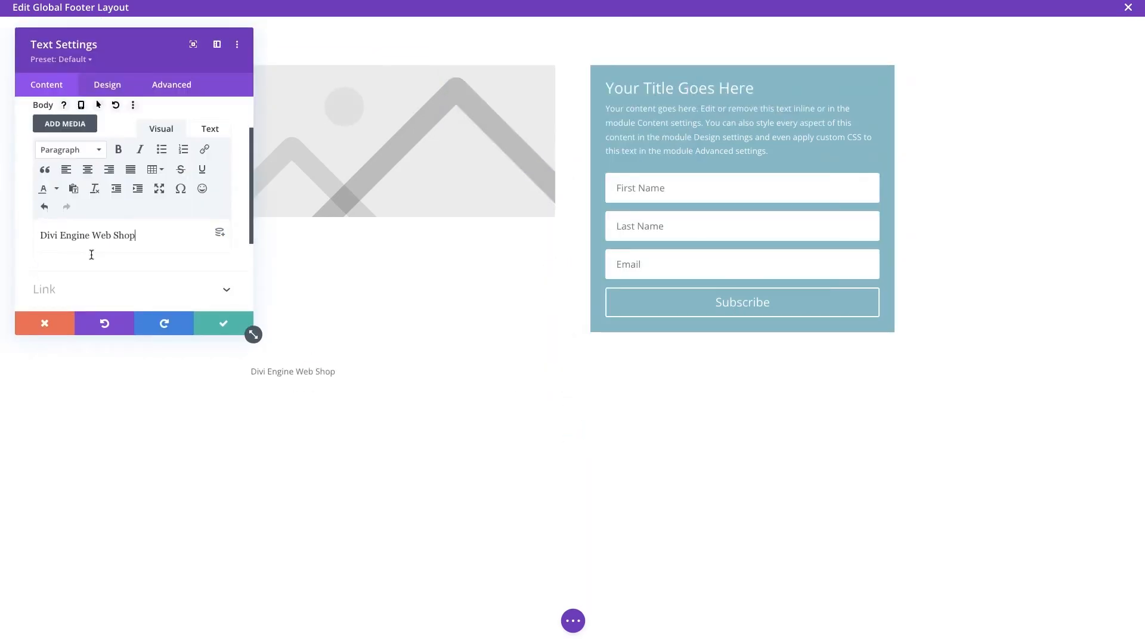
left_click(223, 323)
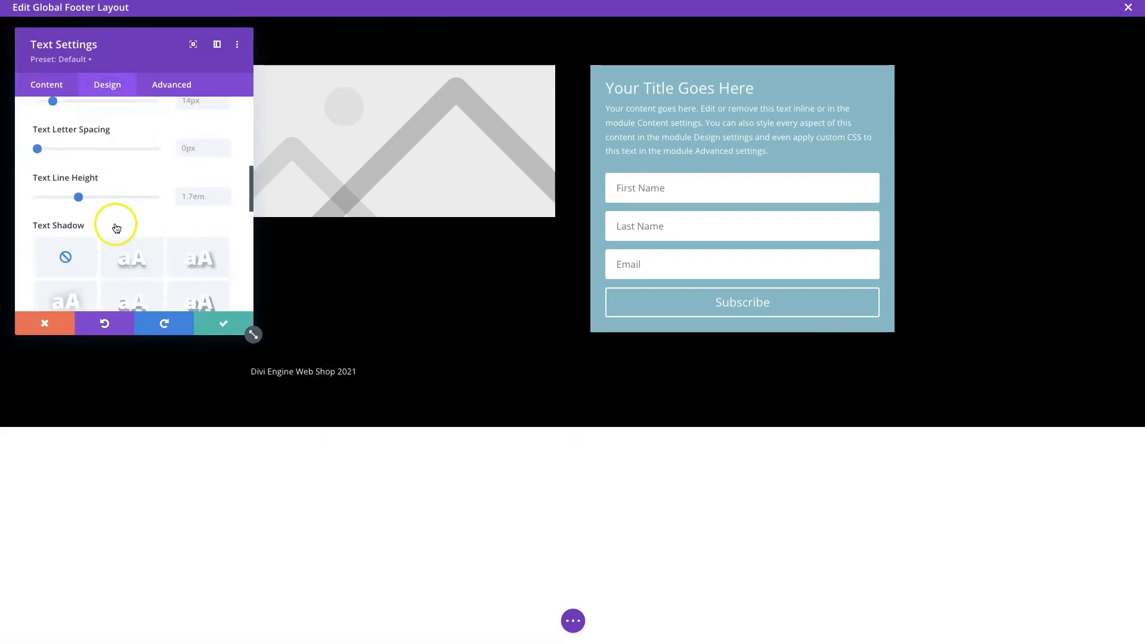
left_click(223, 323)
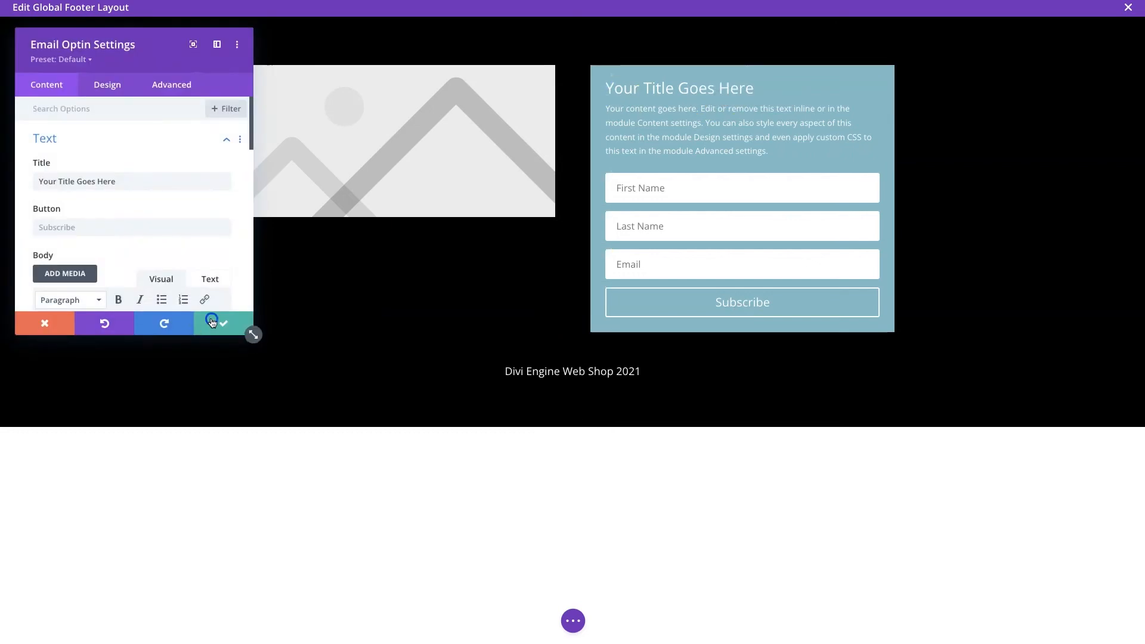
left_click(211, 323)
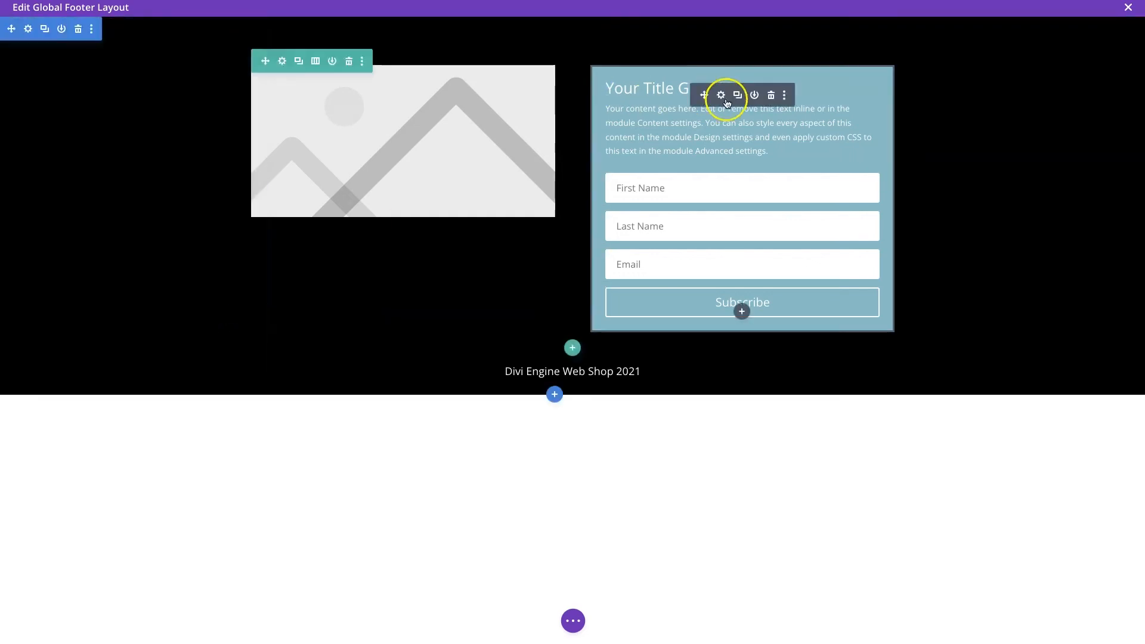
left_click(720, 95)
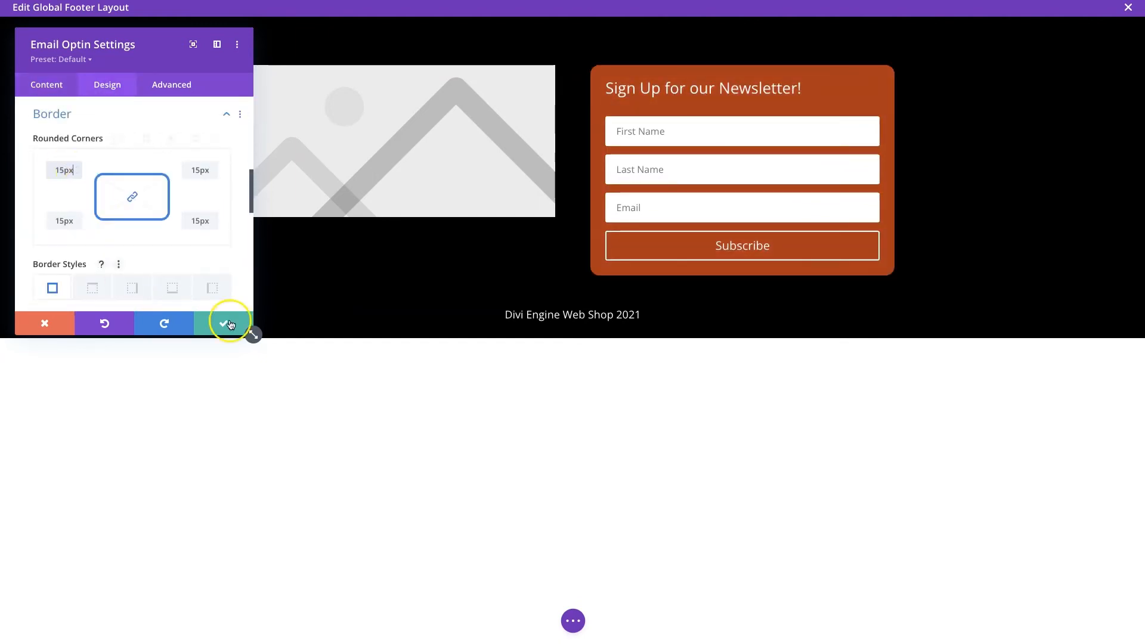
left_click(228, 323)
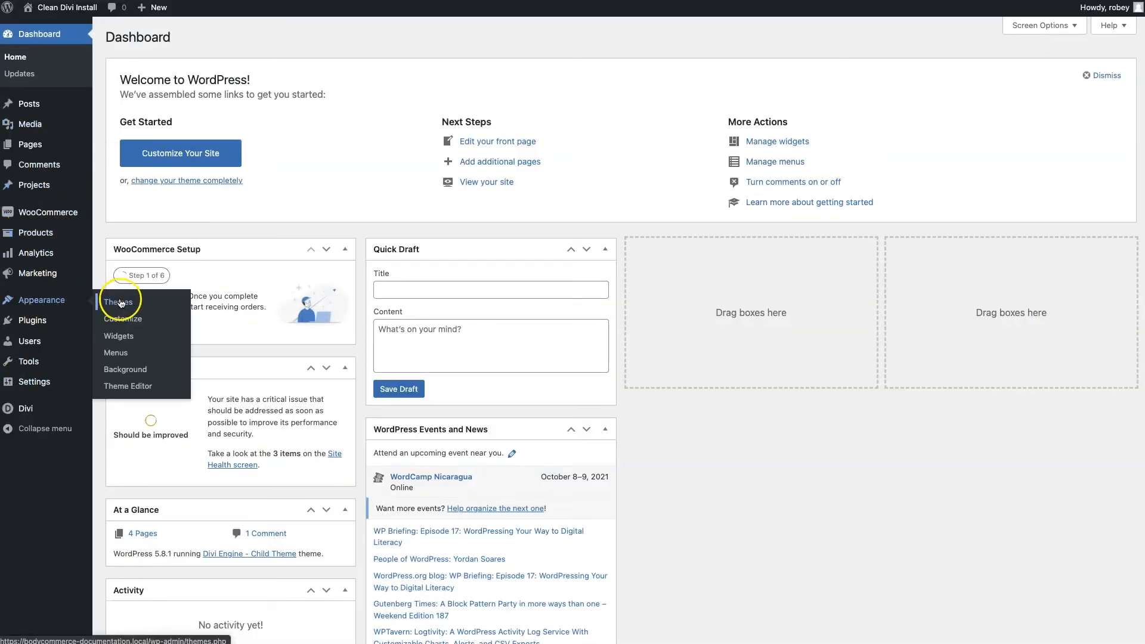
mouse_move(116, 353)
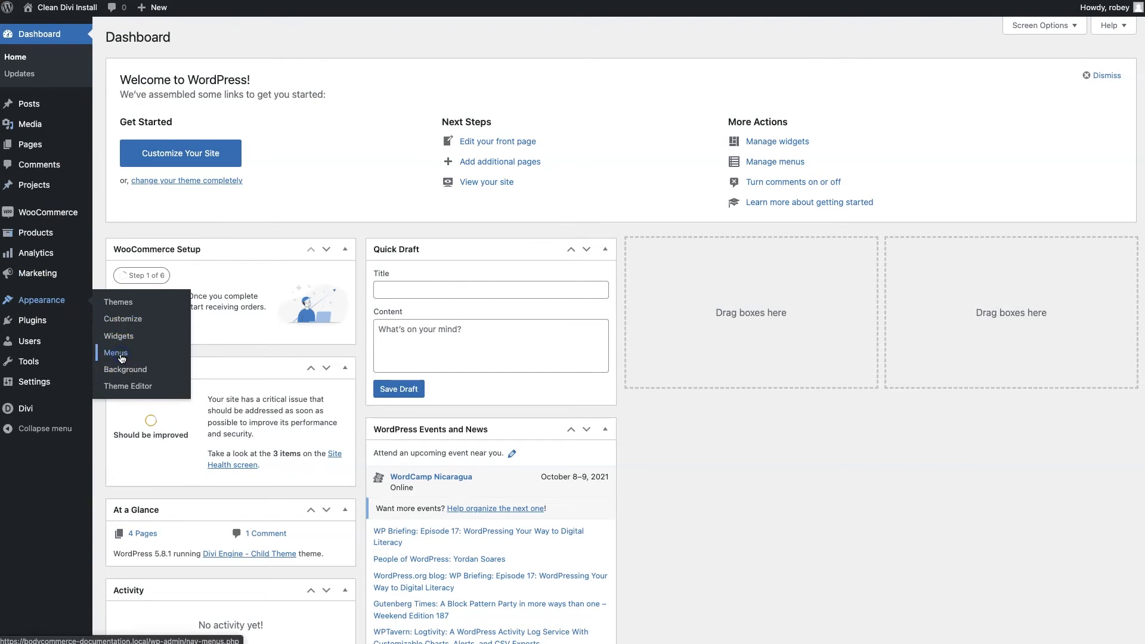
Save the Main Menu of Shop, Cart, Checkout and My account as the Primary Menu.
left_click(116, 353)
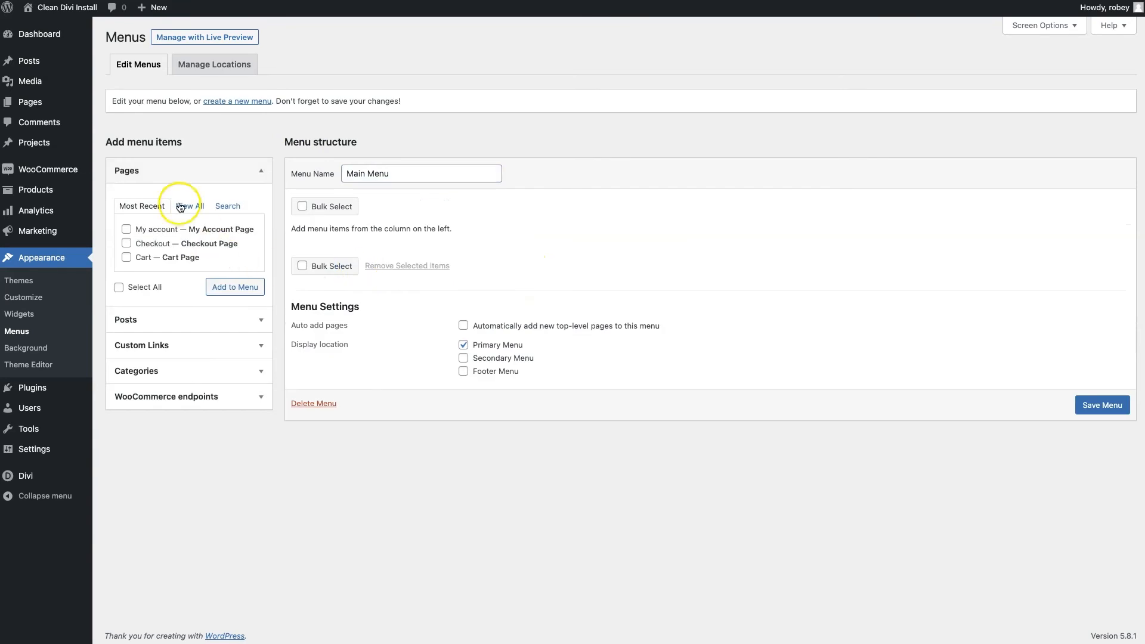
left_click(189, 206)
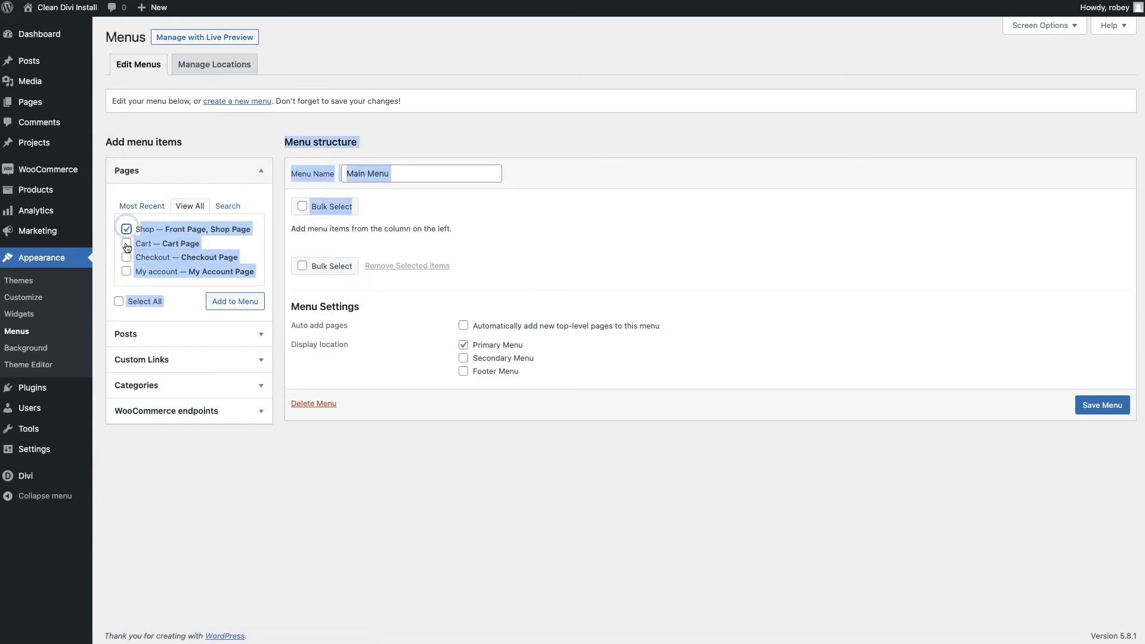
left_click(234, 301)
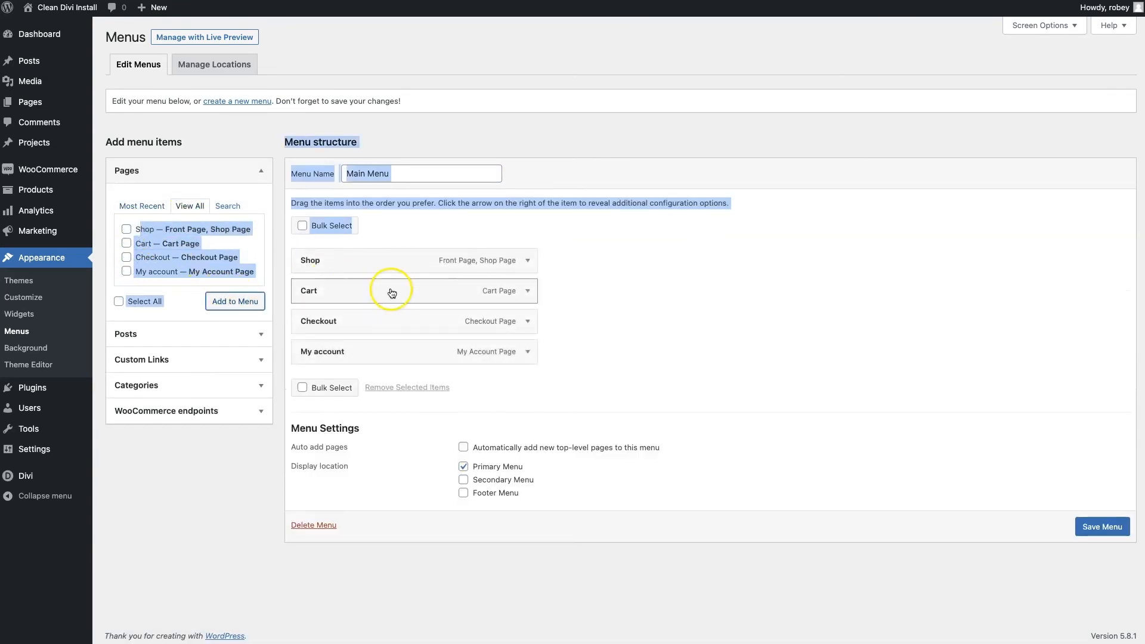
left_click(1101, 526)
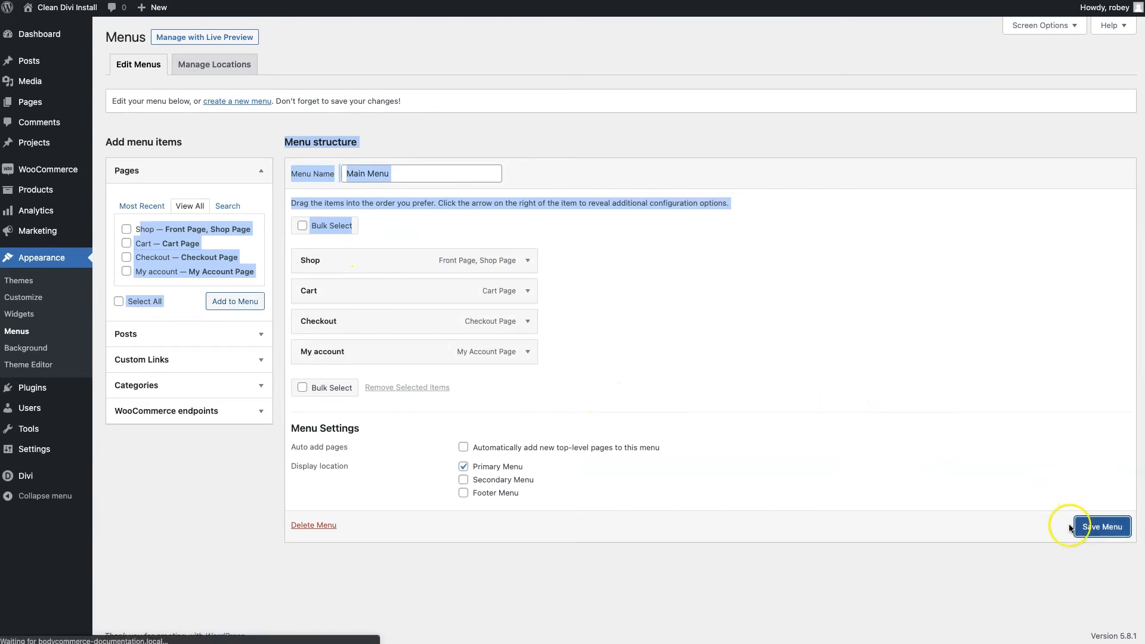
left_click(1101, 526)
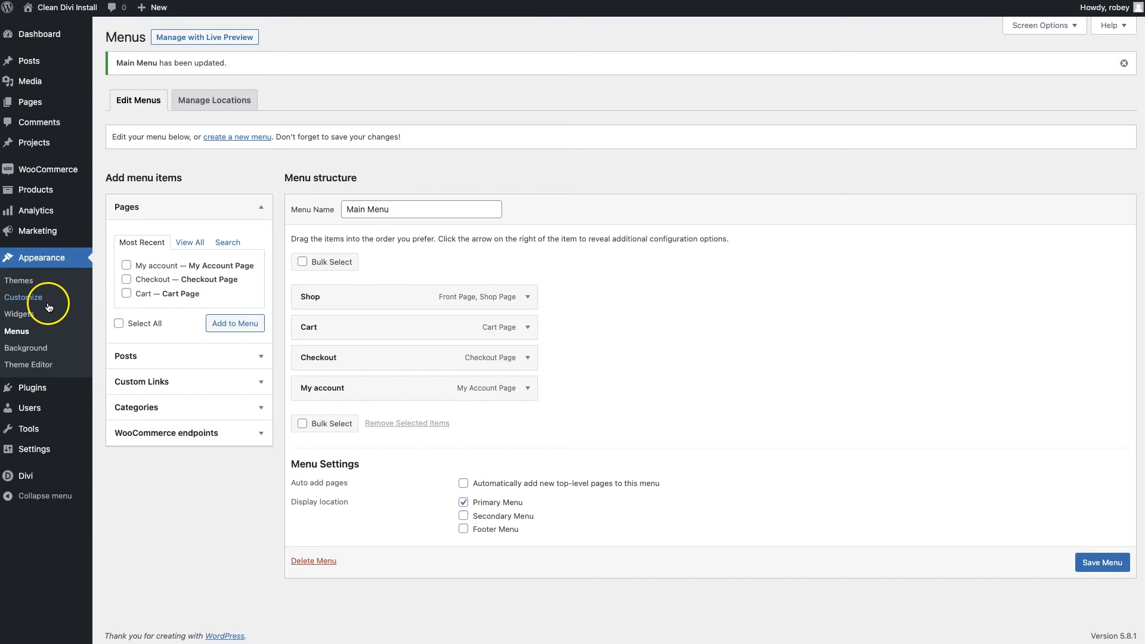
mouse_move(25, 476)
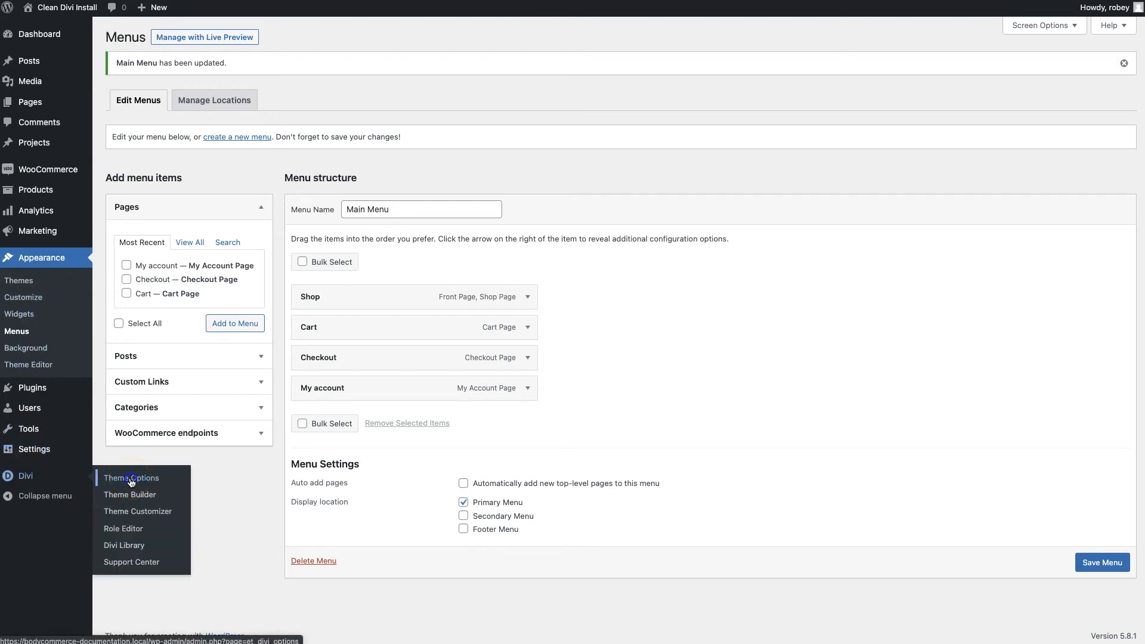
Set store.png from the Media Library as the site logo in Divi Theme Options and save.
left_click(131, 477)
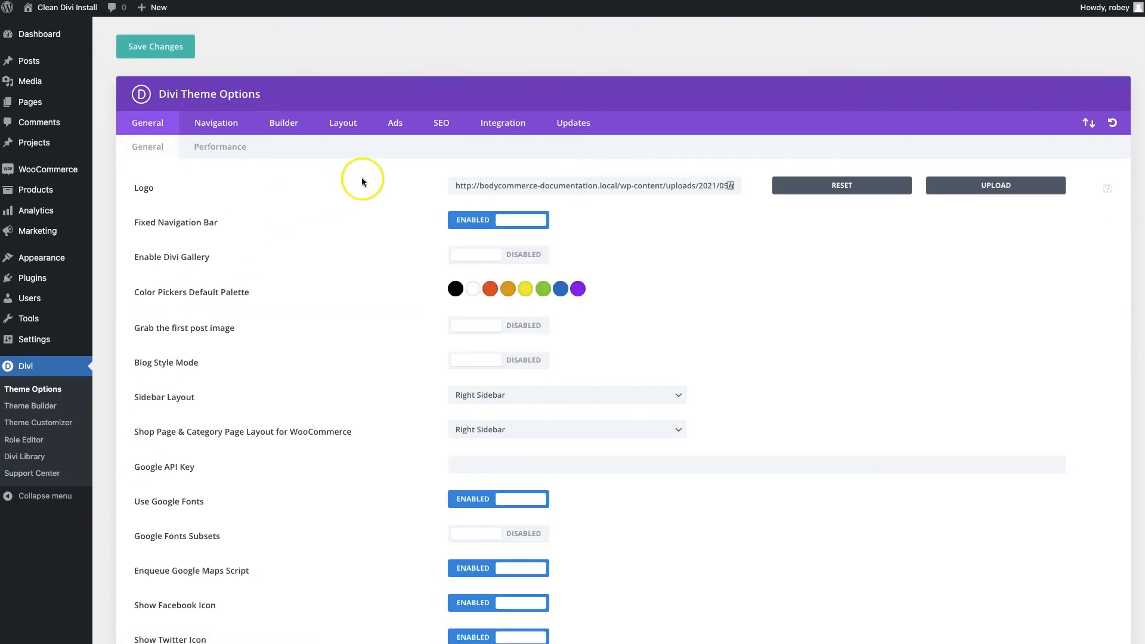
mouse_move(884, 185)
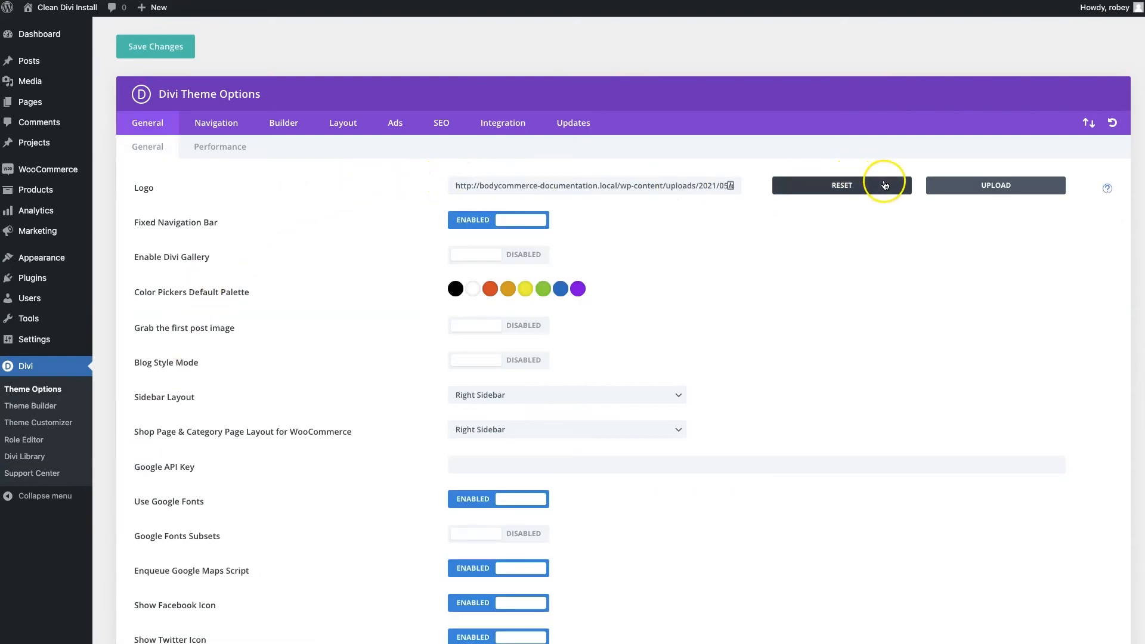
left_click(994, 185)
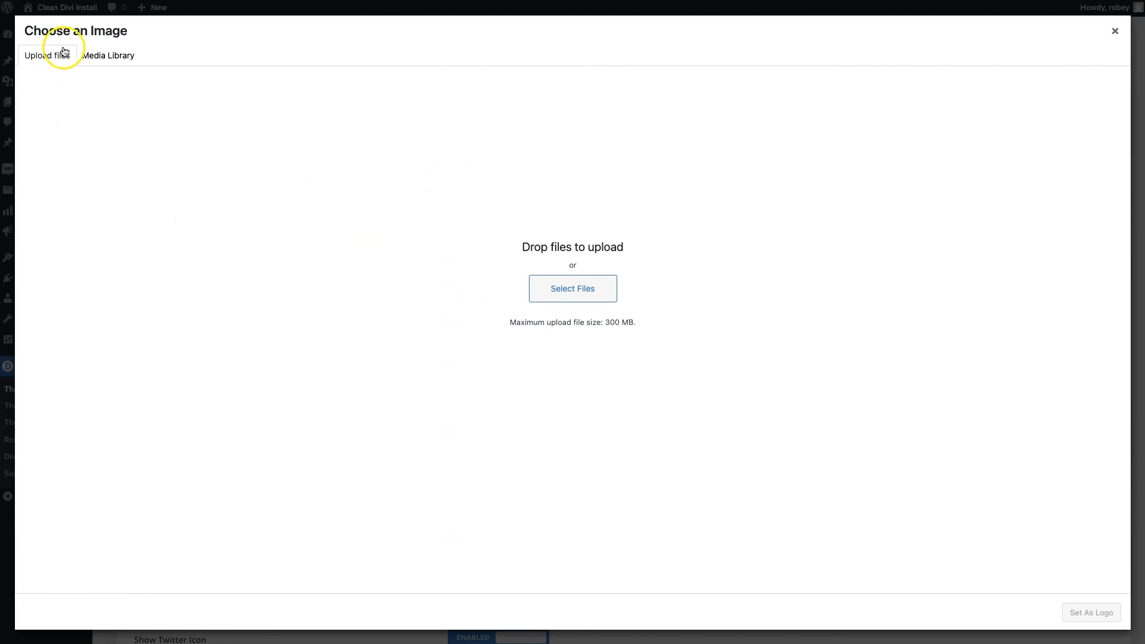
left_click(108, 56)
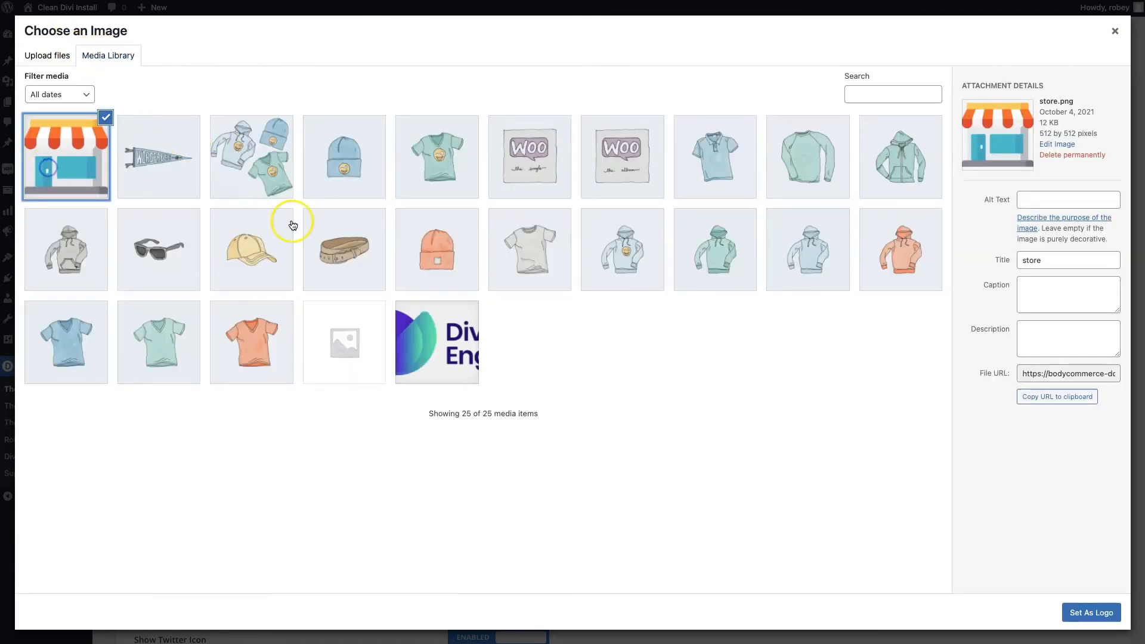
mouse_move(1064, 613)
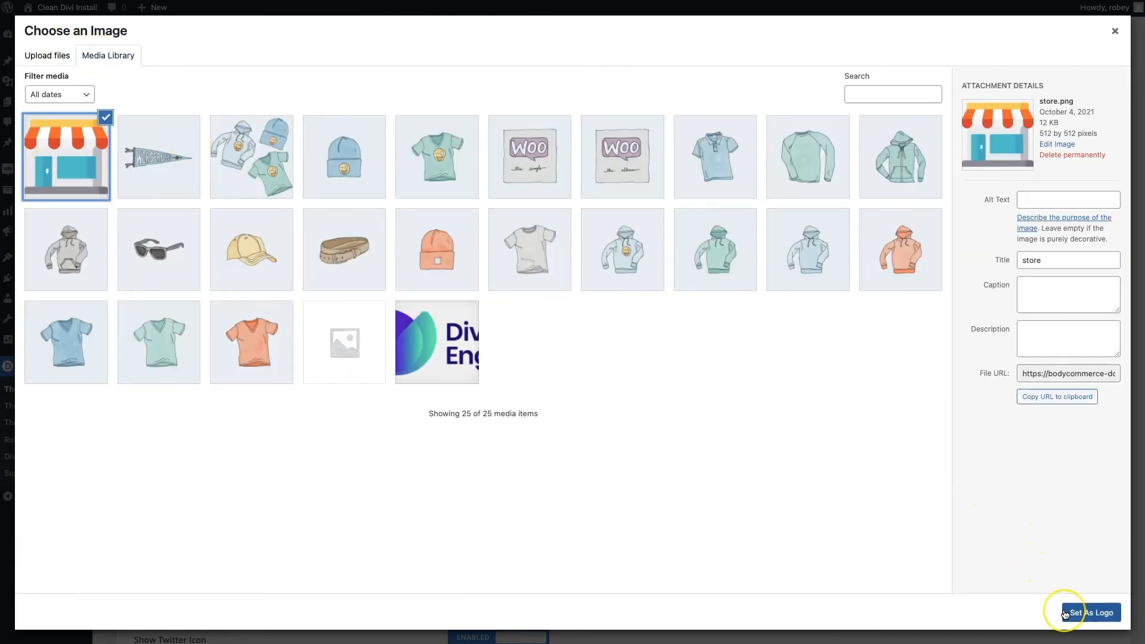
left_click(1090, 611)
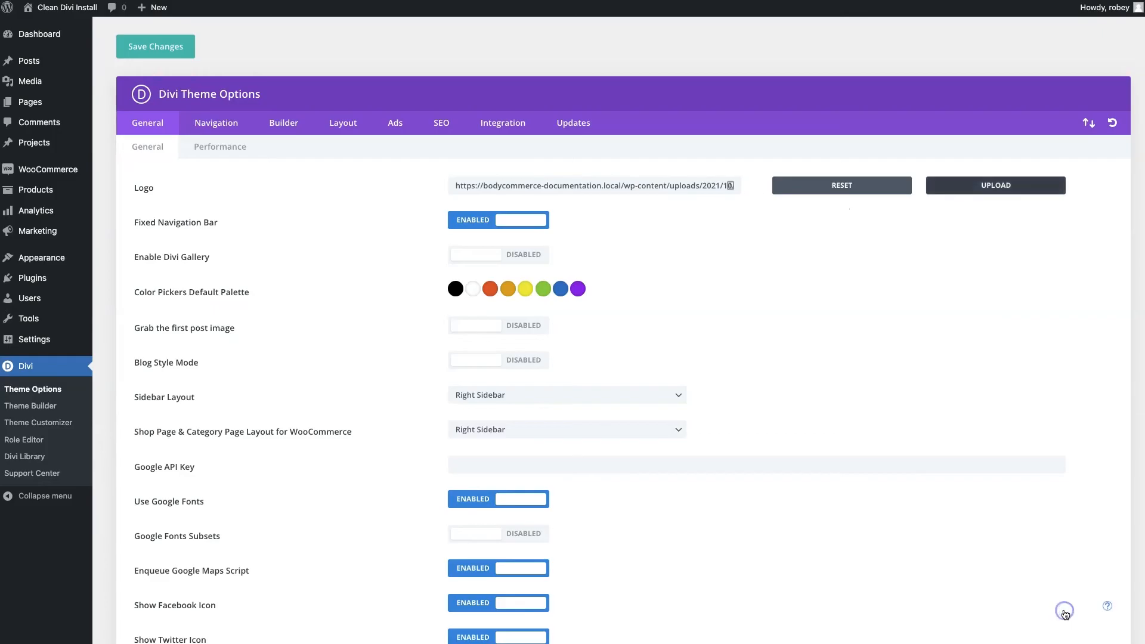
left_click(158, 7)
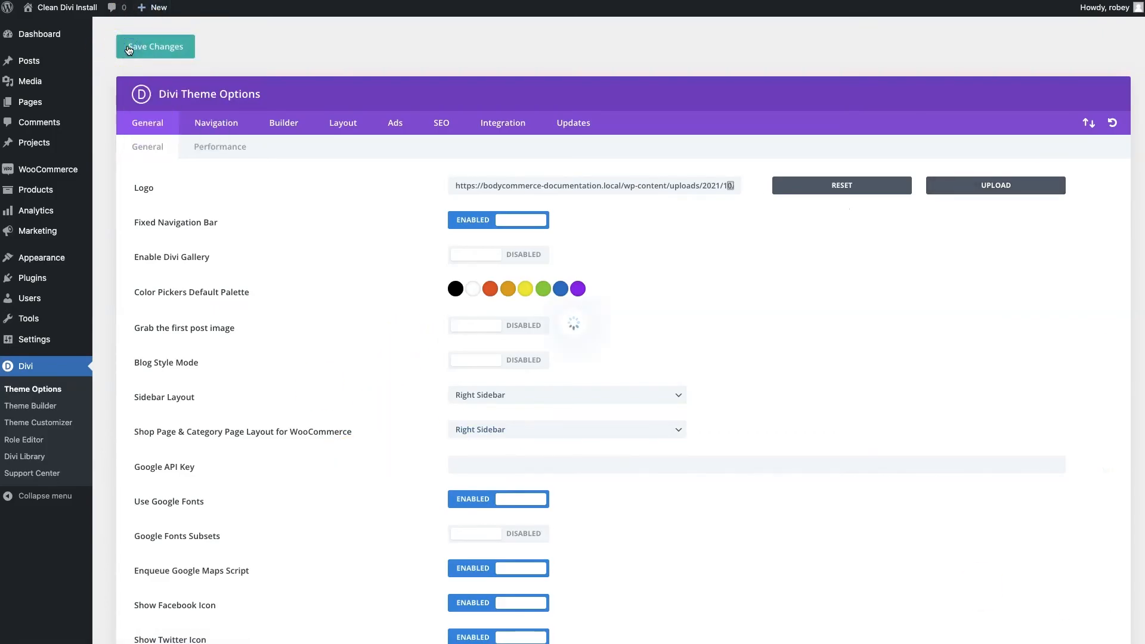
left_click(154, 46)
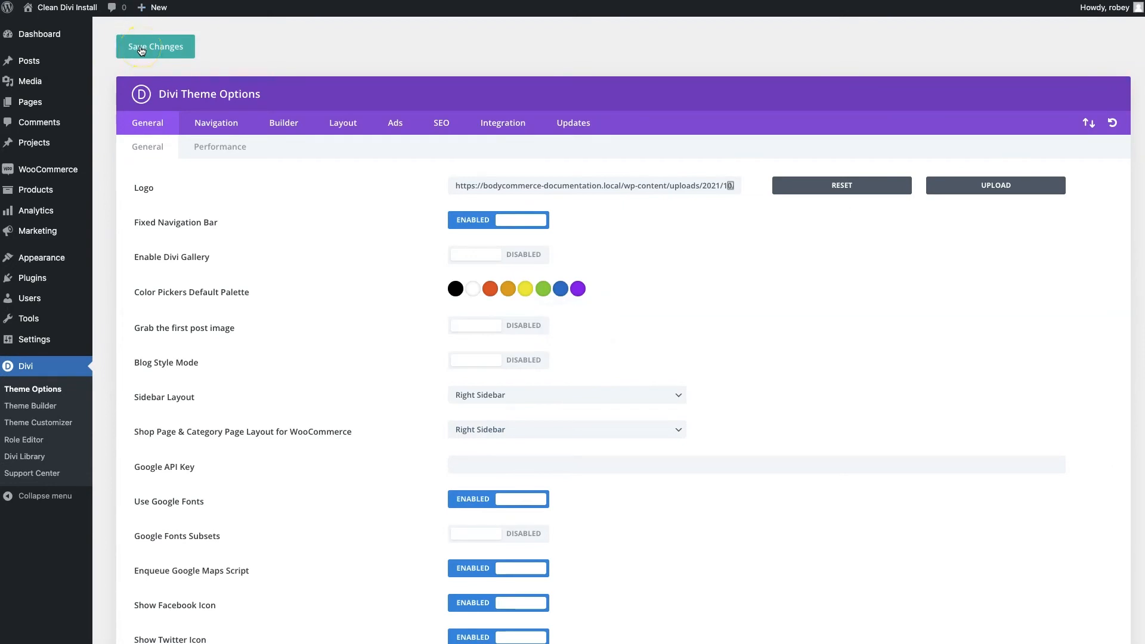
mouse_move(235, 209)
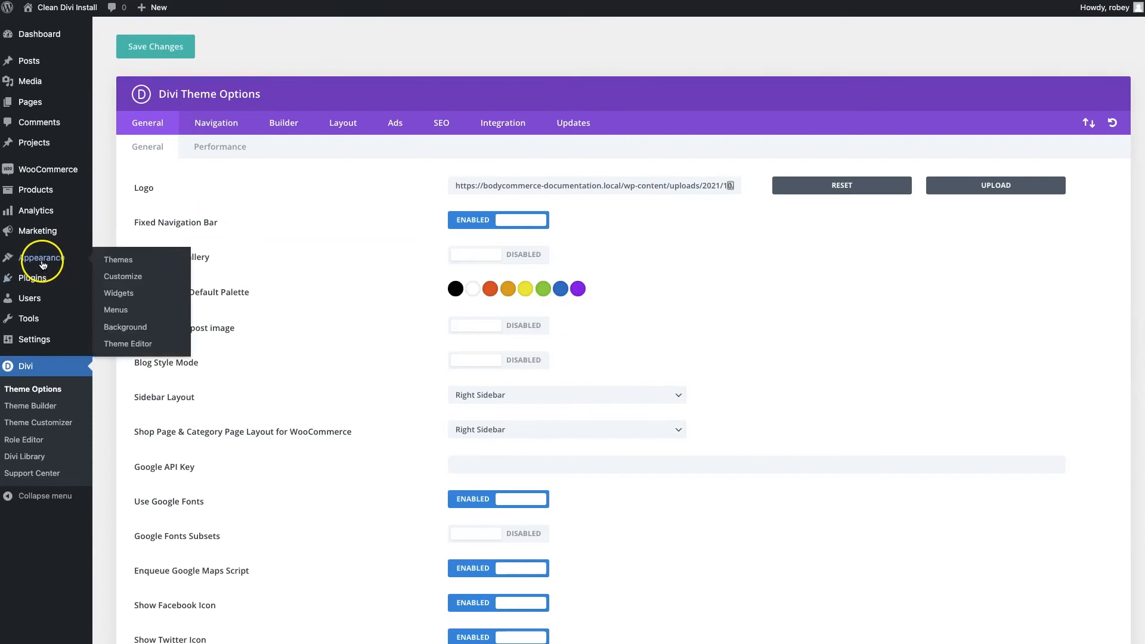
Give the Primary Menu Bar grey text and a gold active-link colour in the customizer and publish.
left_click(122, 276)
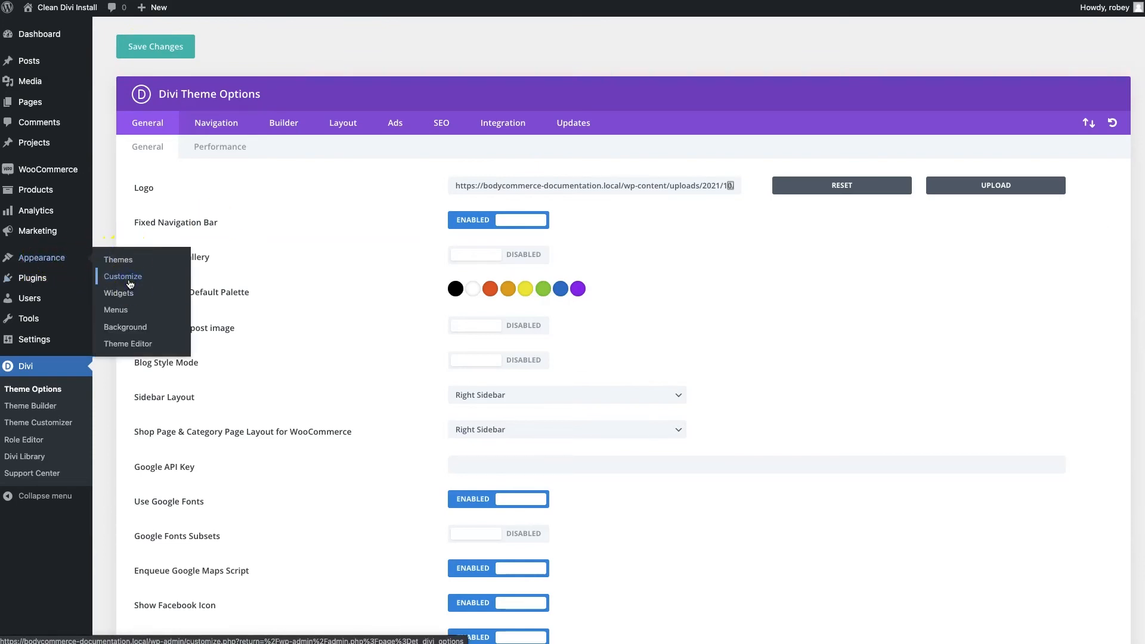
left_click(123, 275)
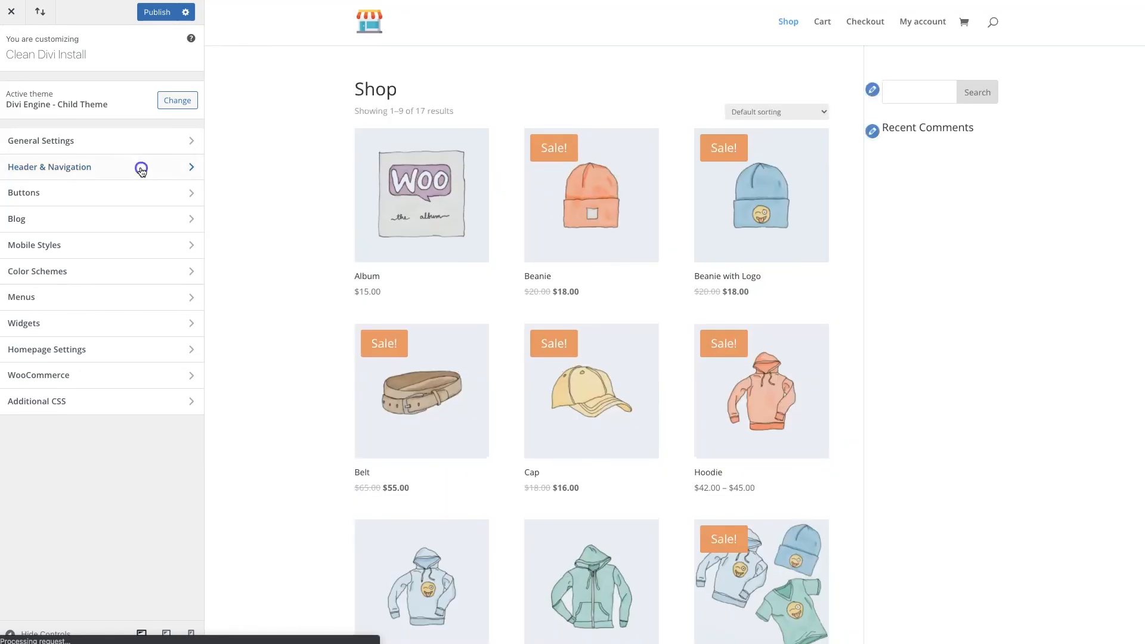
left_click(50, 167)
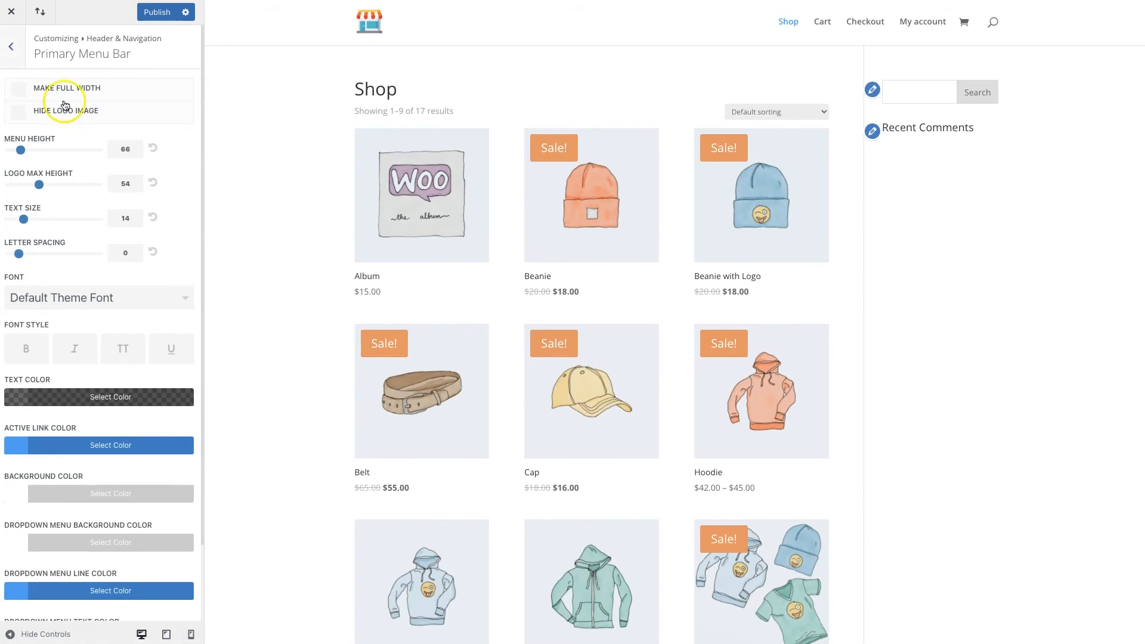
mouse_move(165, 268)
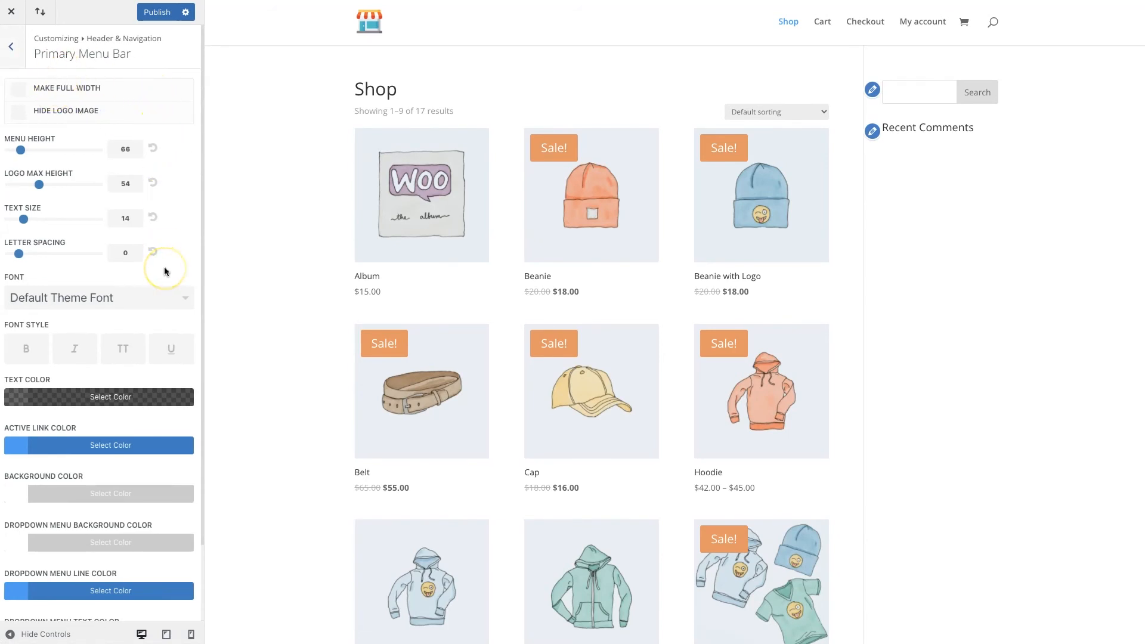
mouse_move(21, 501)
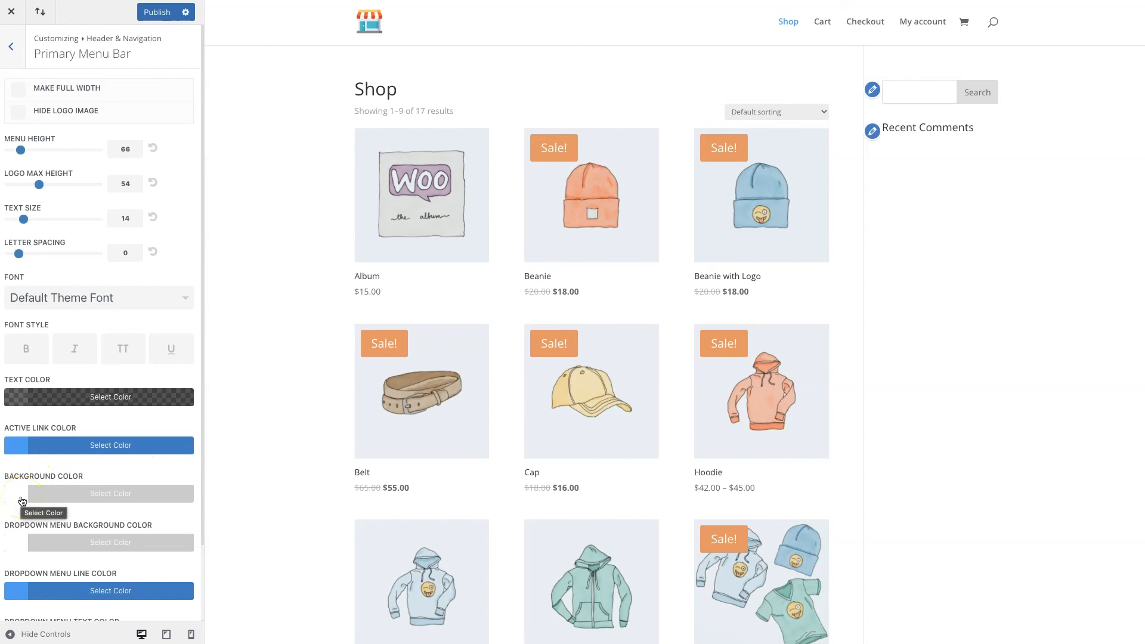
left_click(110, 492)
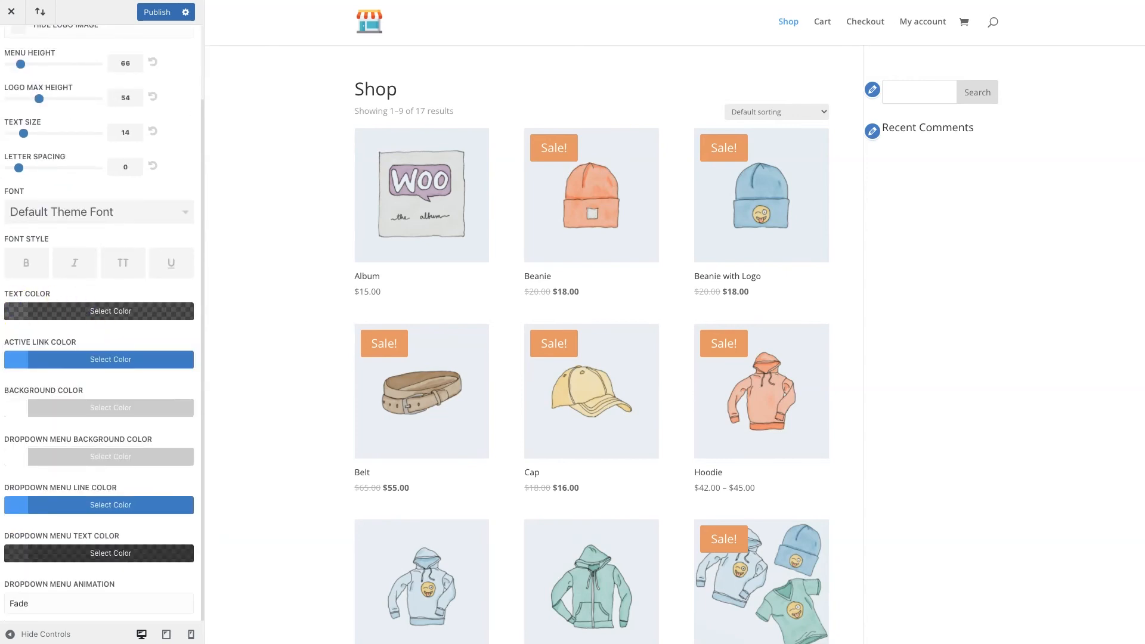
left_click(99, 311)
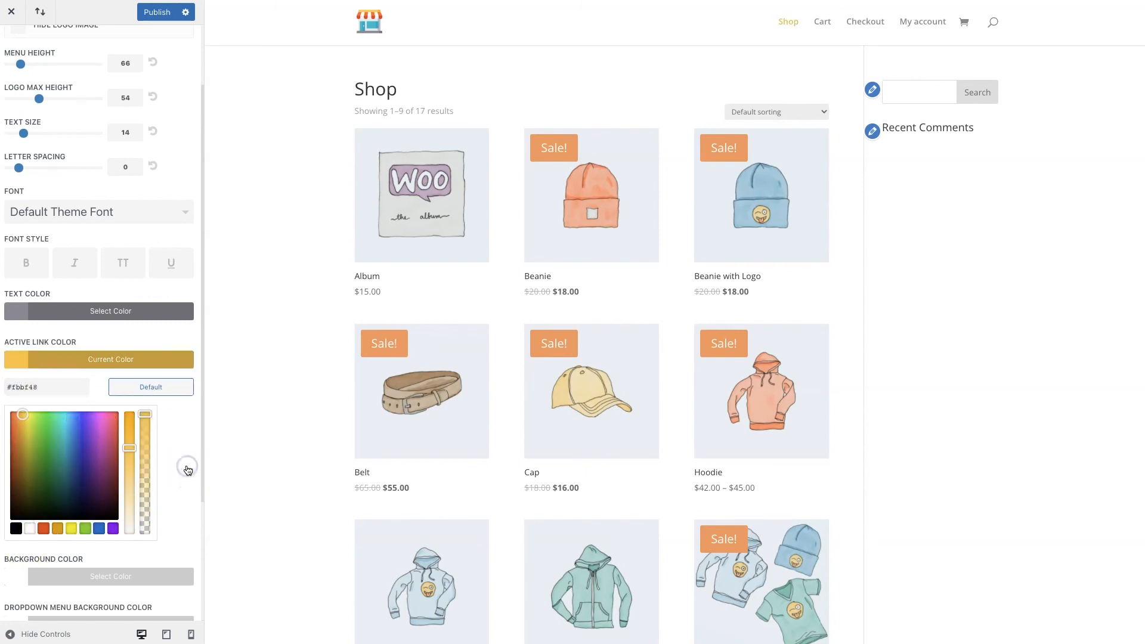
mouse_move(154, 58)
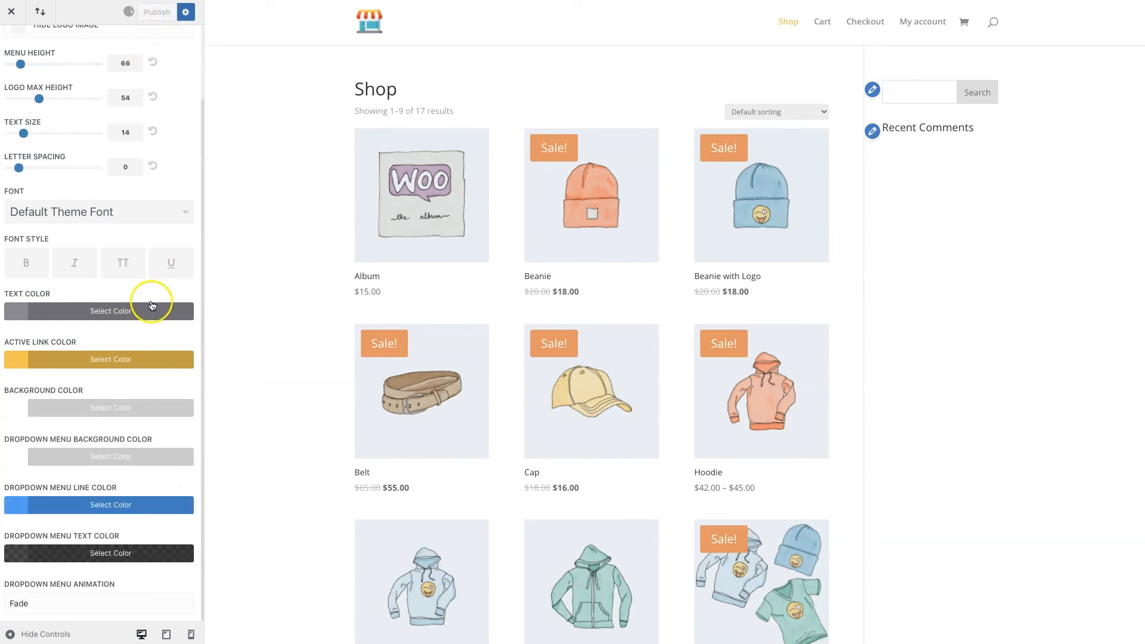
left_click(156, 11)
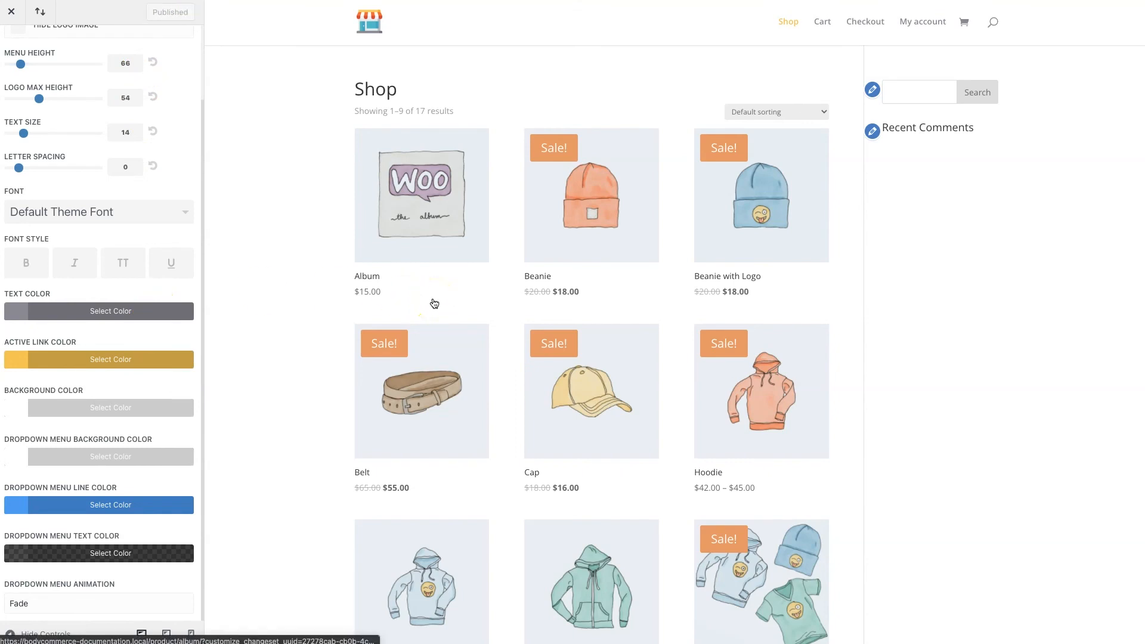